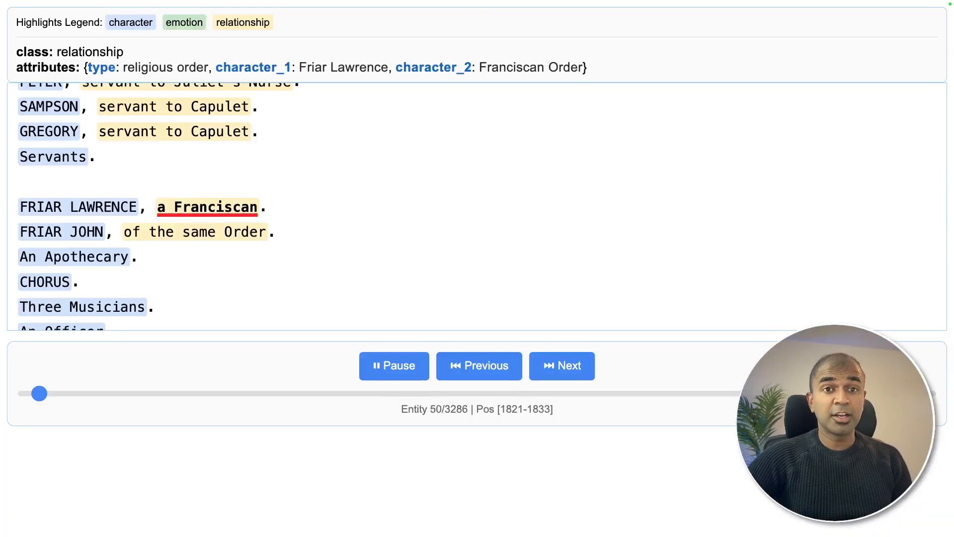
- Scroll the LangExtract blog post past the capabilities list to the medication extraction animation
left_click(560, 366)
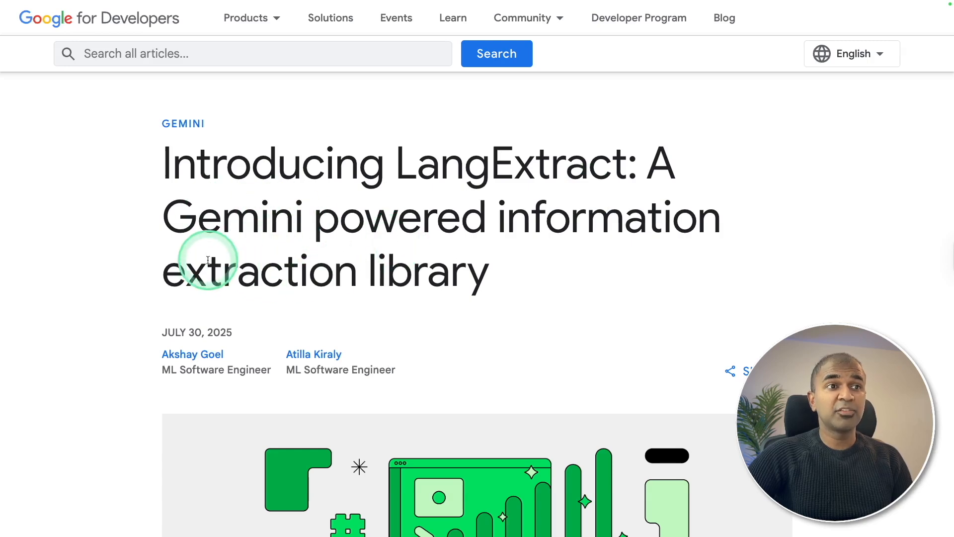
scroll("down", 3)
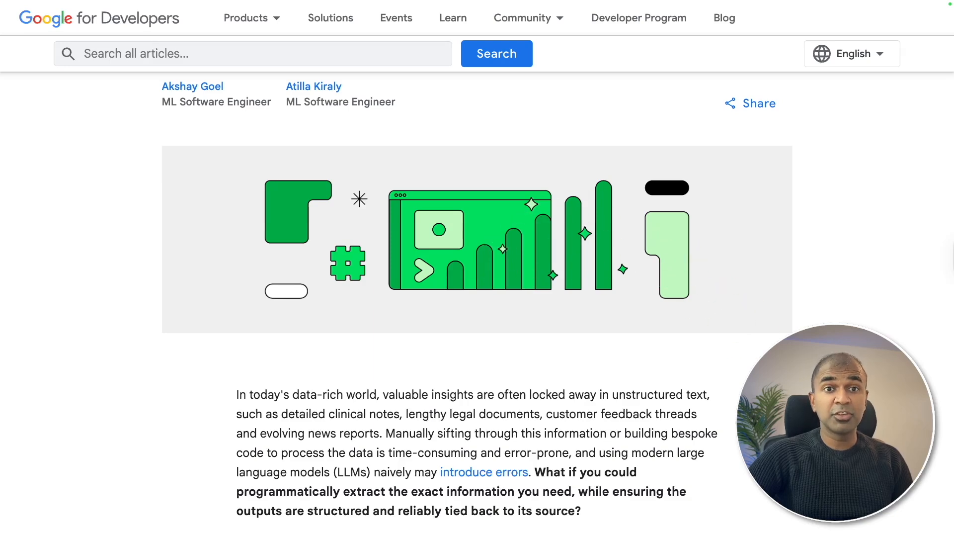
scroll("down", 3)
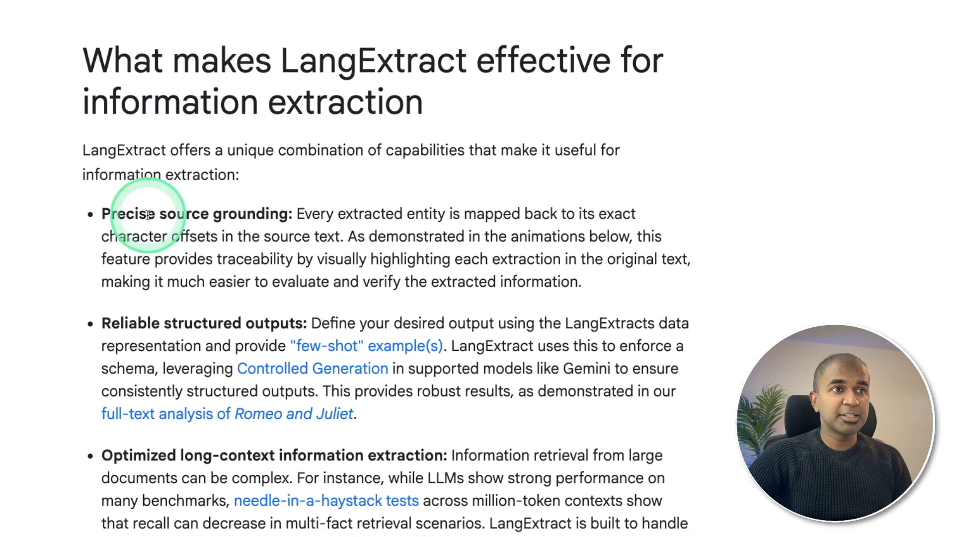
scroll("down", 3)
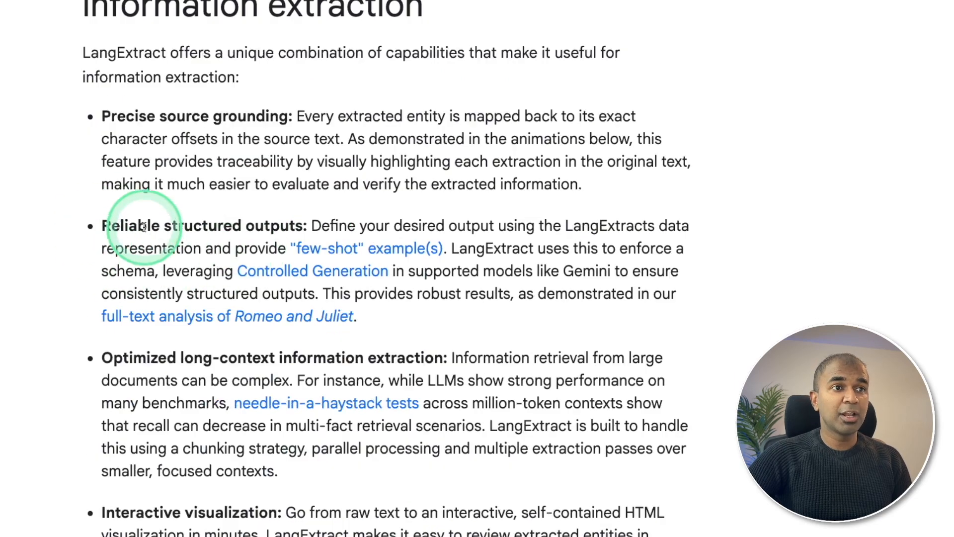
scroll("down", 3)
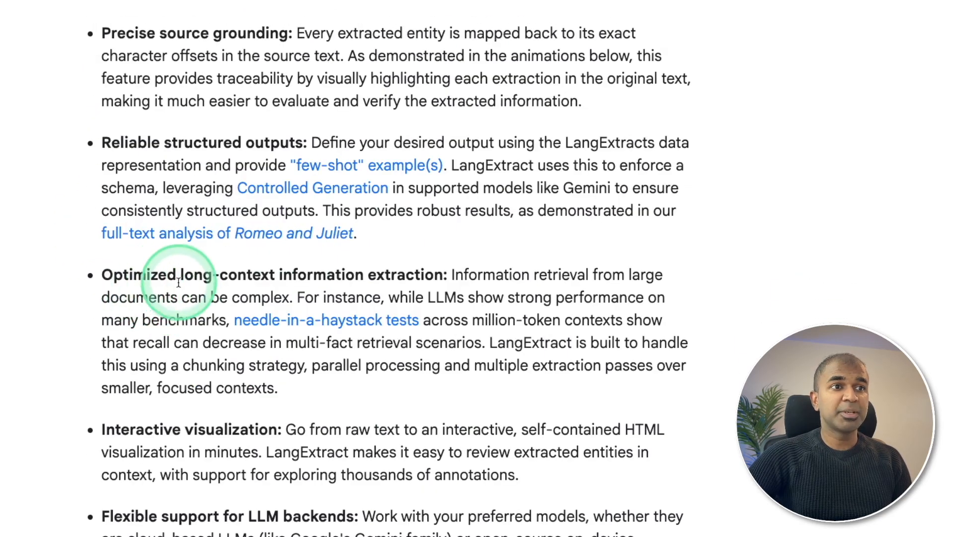
mouse_move(442, 274)
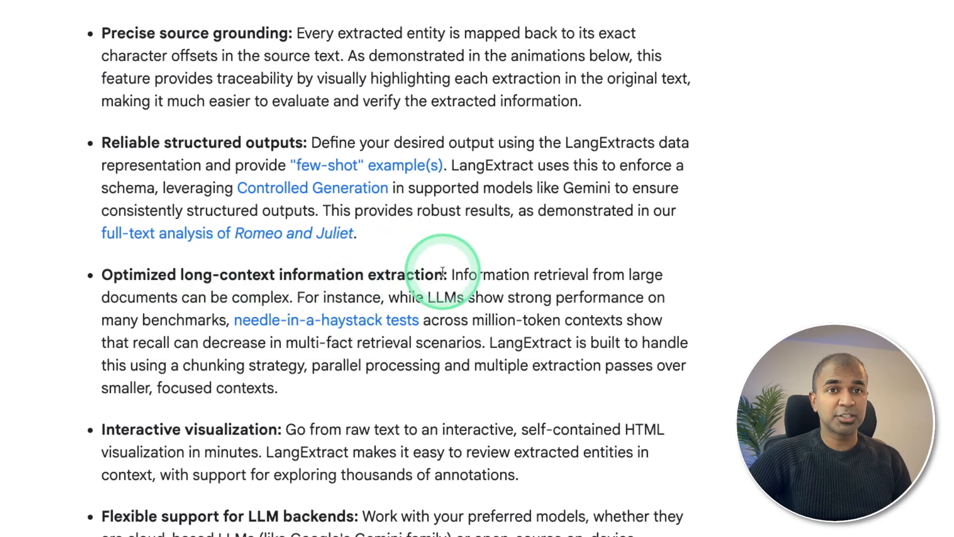
scroll("down", 3)
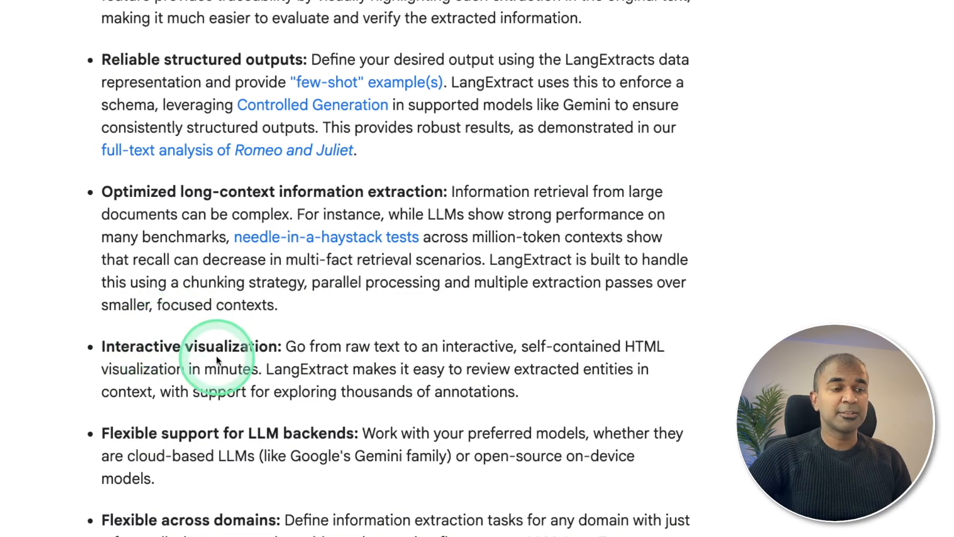
scroll("down", 3)
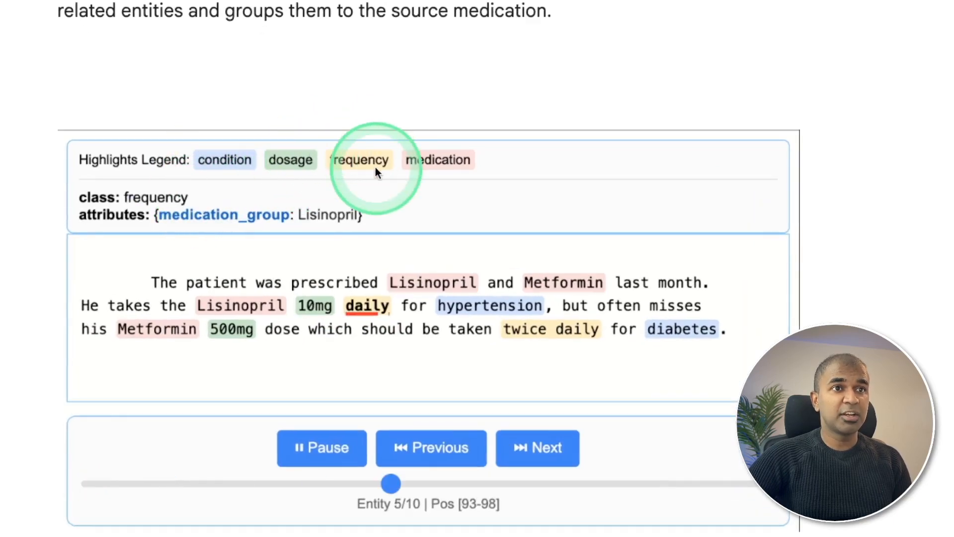
- Jump the animation slider between extracted entities, from Lisinopril to the second Metformin mention
scroll("up", 3)
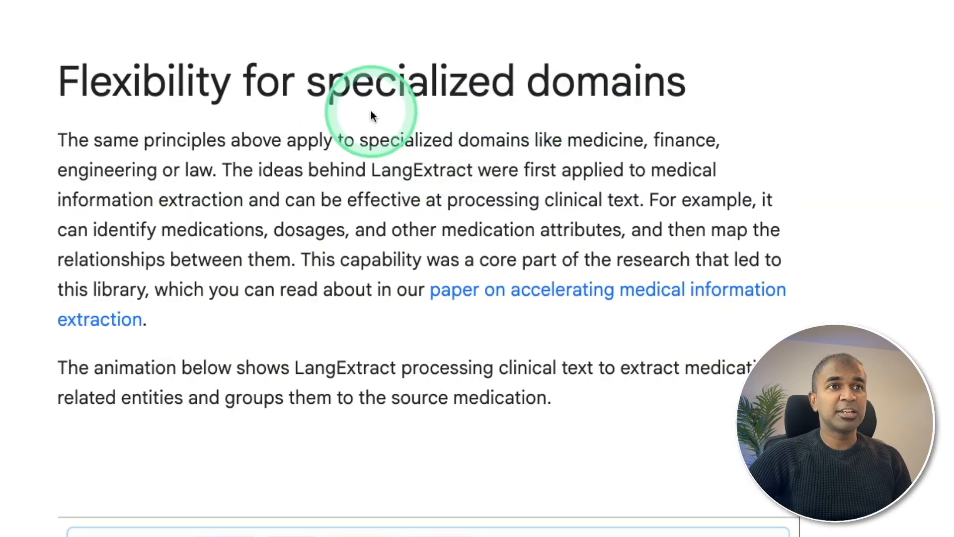
mouse_move(713, 245)
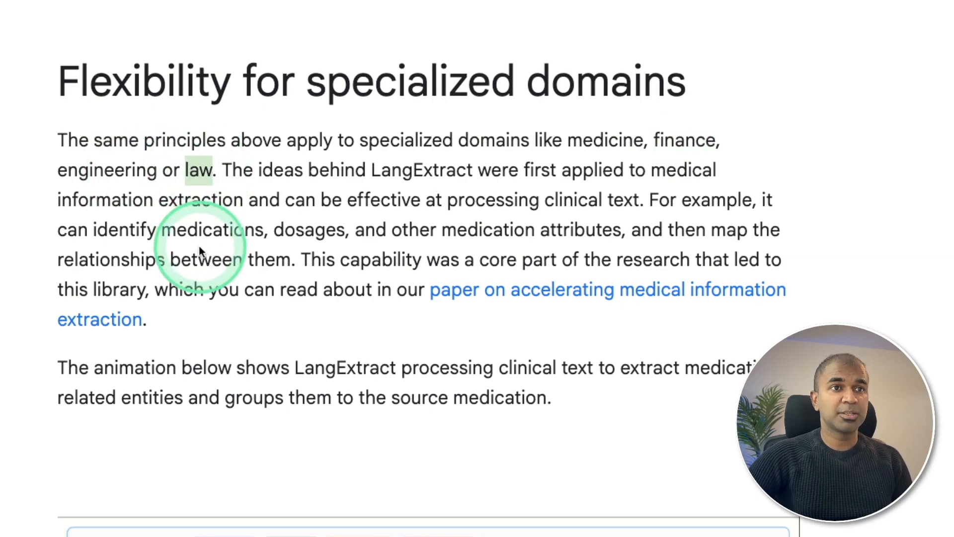
scroll("down", 3)
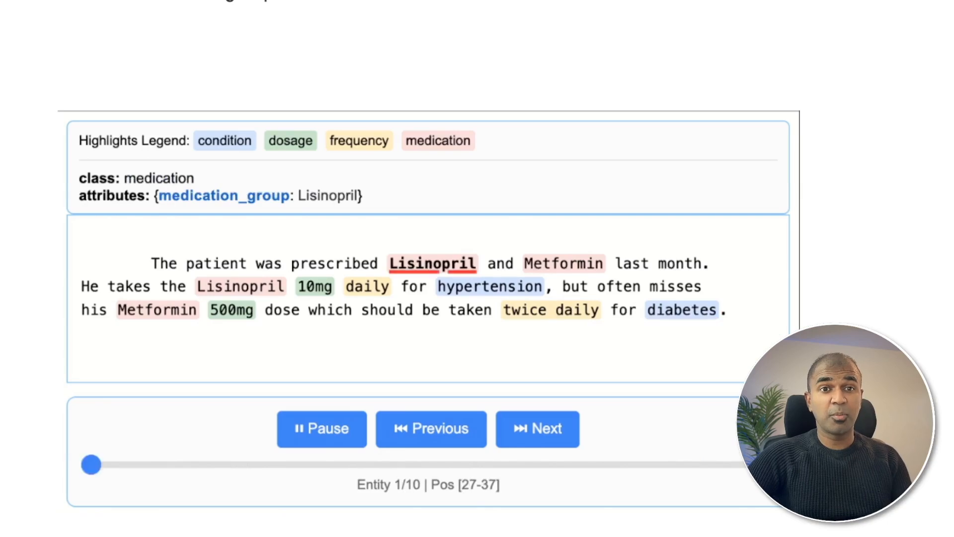
left_click(536, 429)
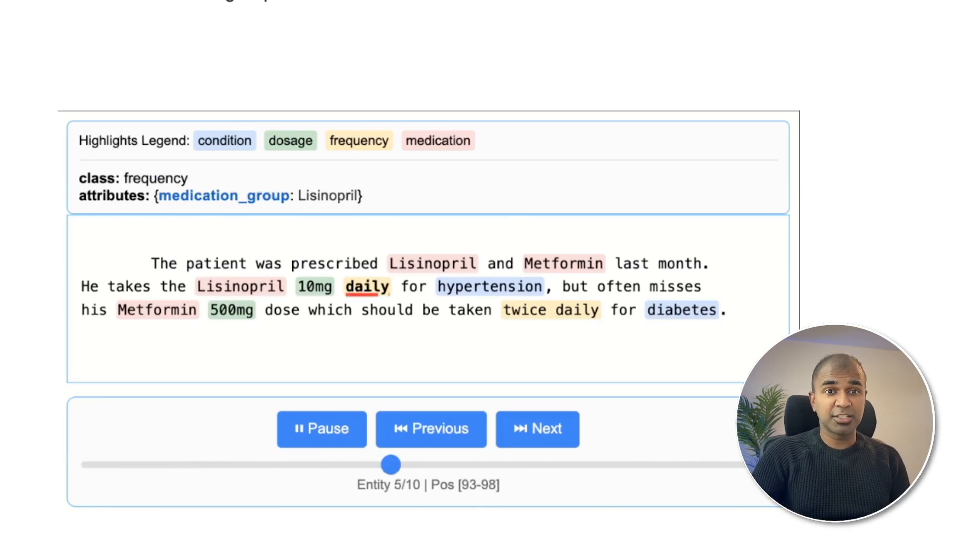
left_click(537, 427)
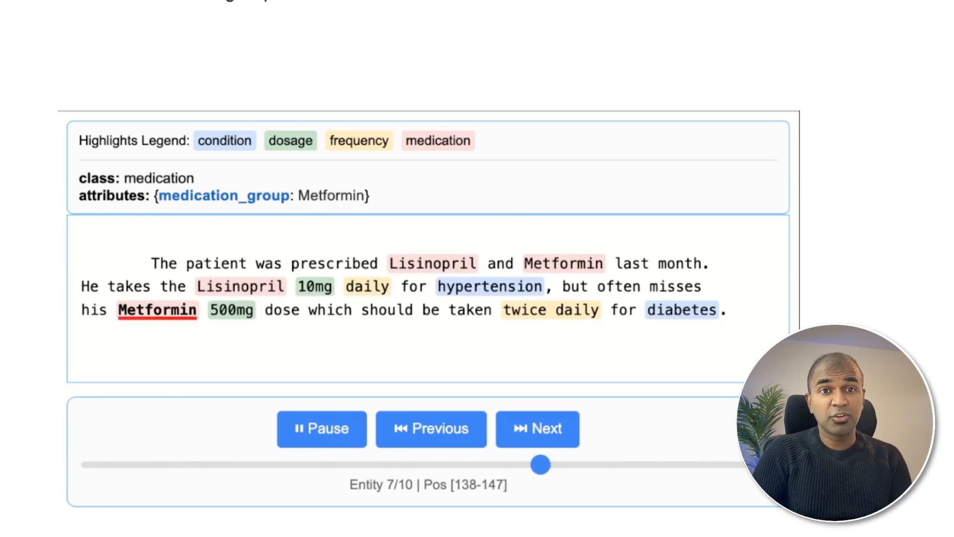
left_click(430, 427)
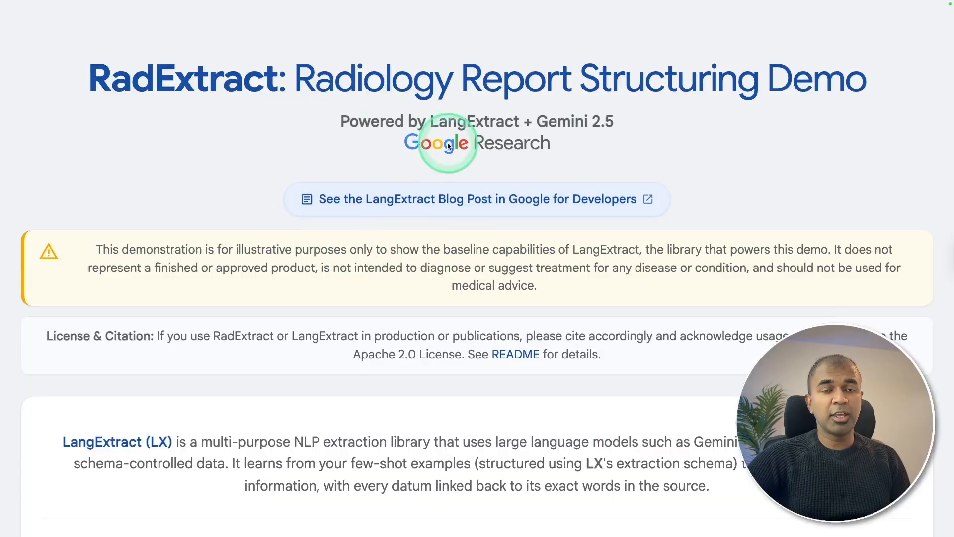
mouse_move(311, 114)
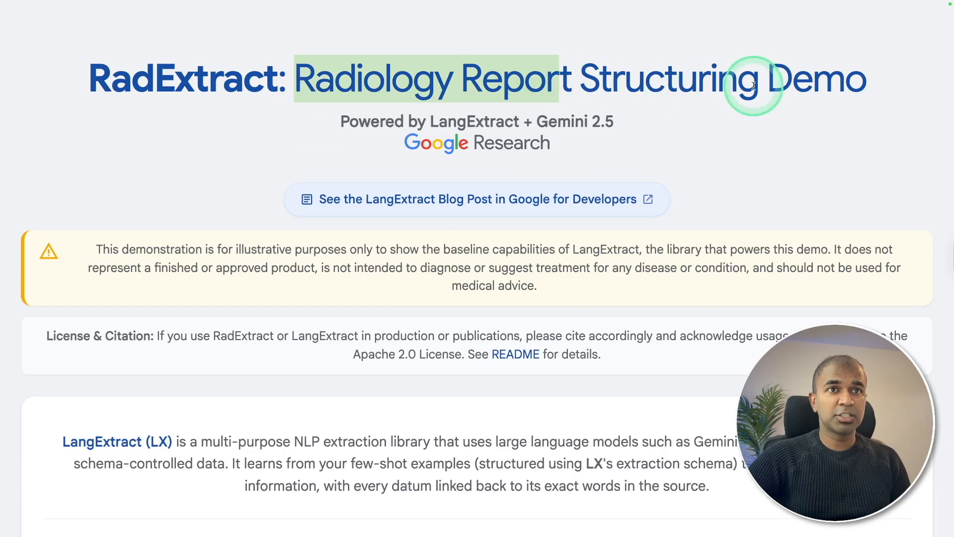
- Load the Abdominal CT sample report and scroll its Input and structured Output panels
scroll("down", 3)
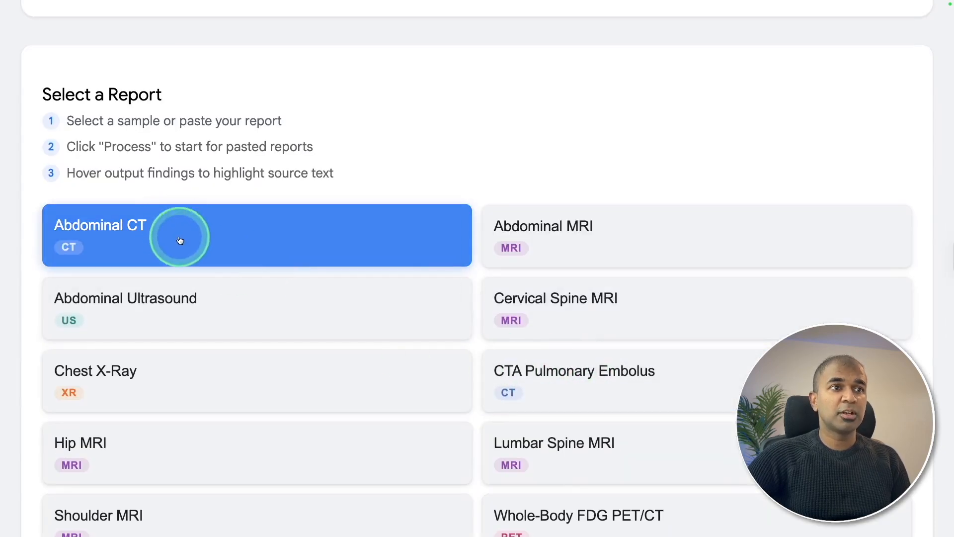
left_click(180, 236)
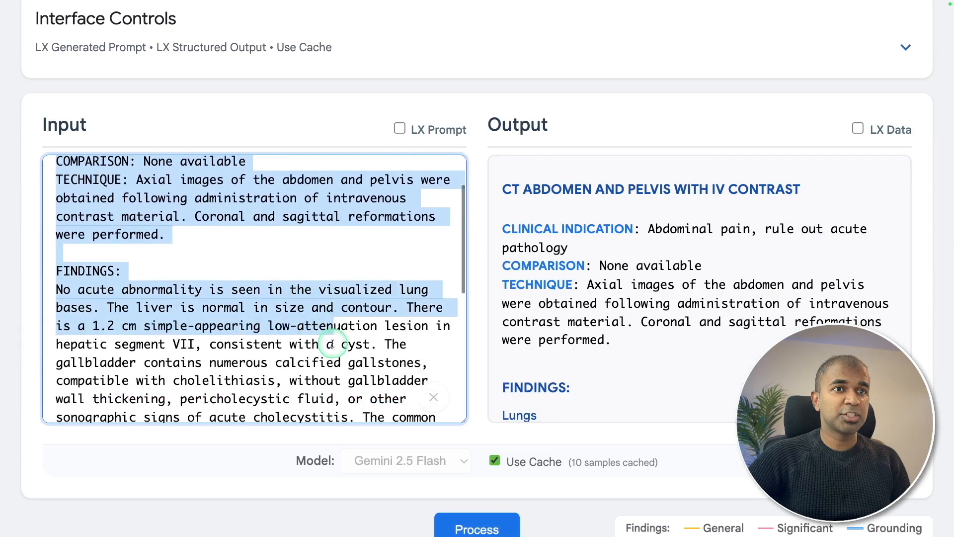
scroll("down", 3)
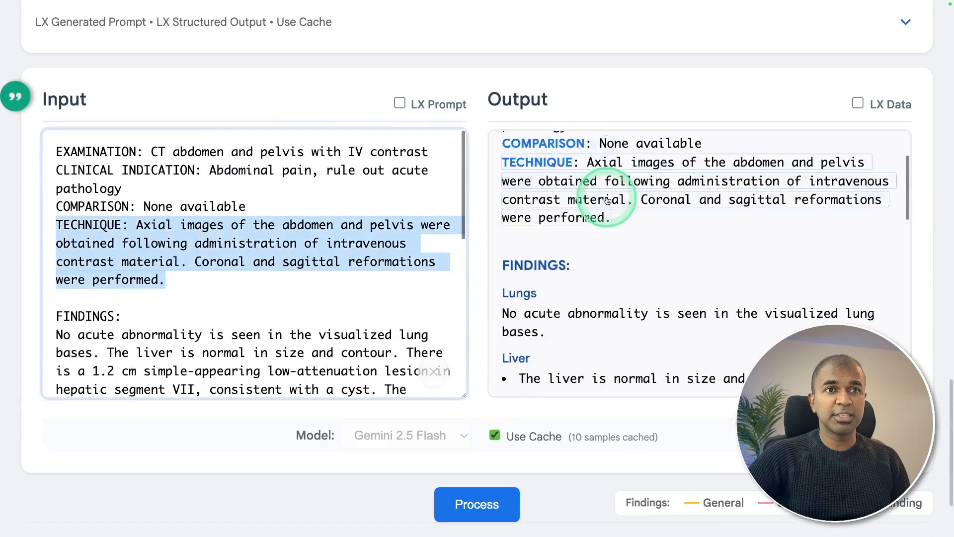
scroll("up", 3)
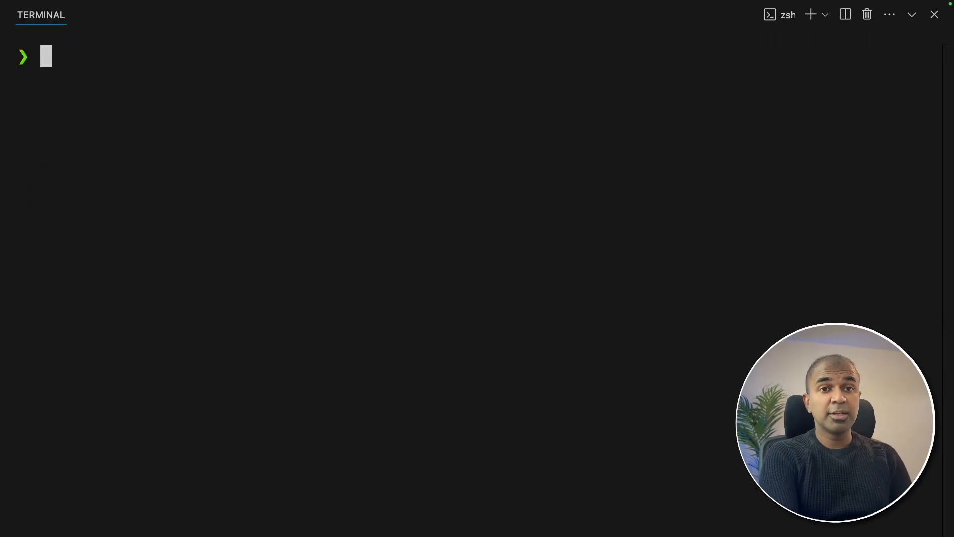
- Enter pip install langextract and the LANGEXTRACT_API_KEY export, then touch app.py
type("pip install langextract")
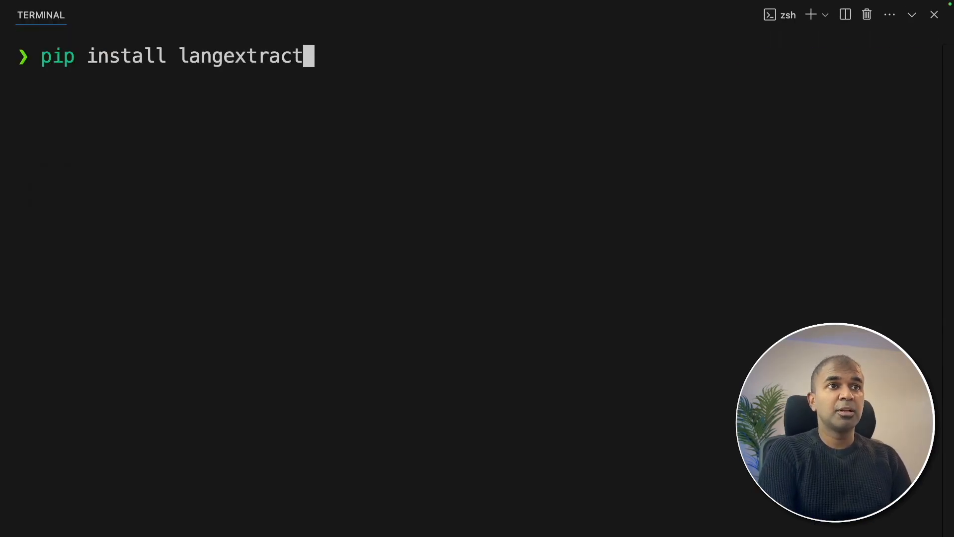
type("brew uninstall --cask miniconda")
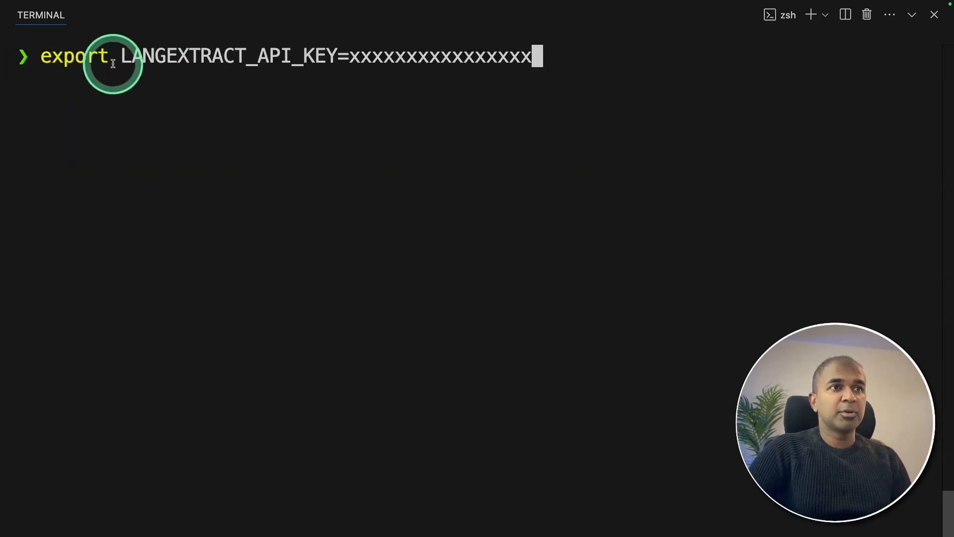
left_click_drag(112, 55, 338, 55)
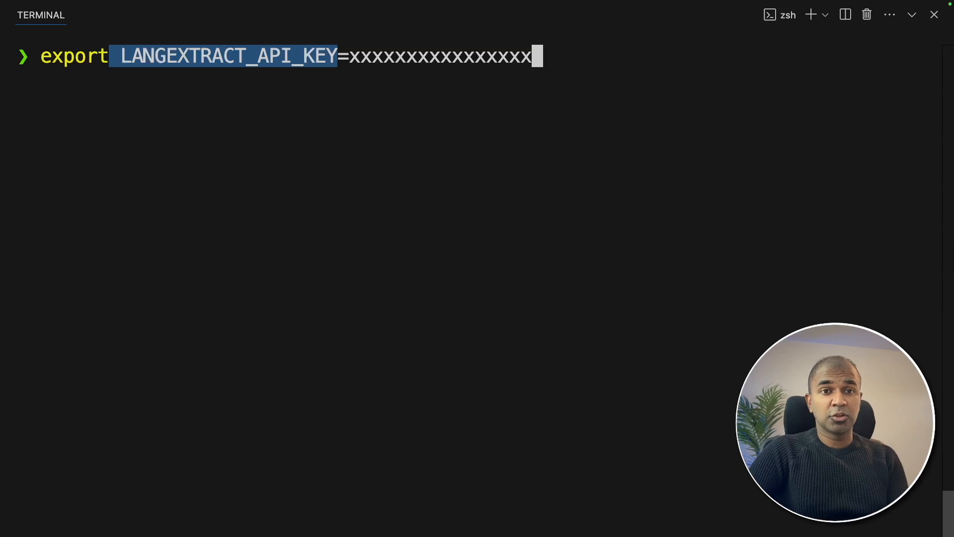
left_click(322, 86)
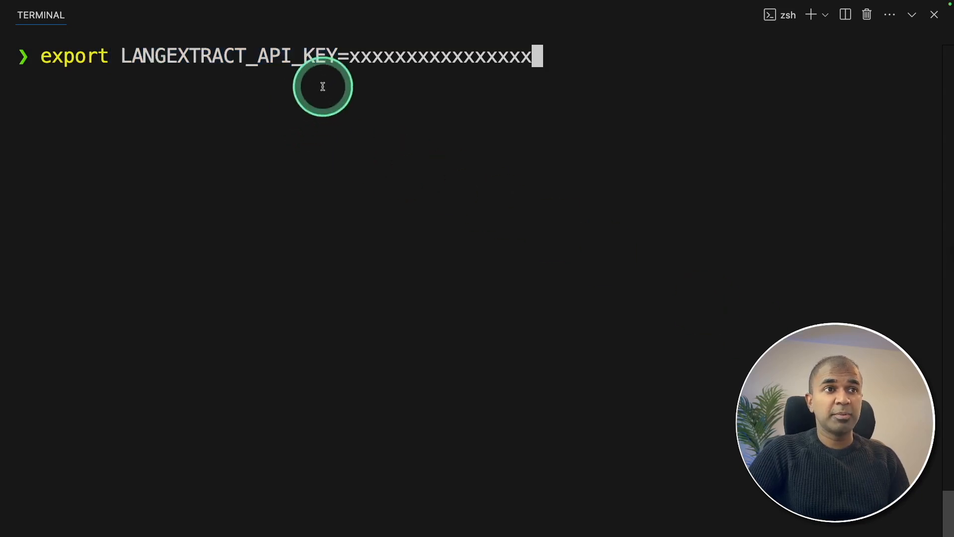
type("touch app.py")
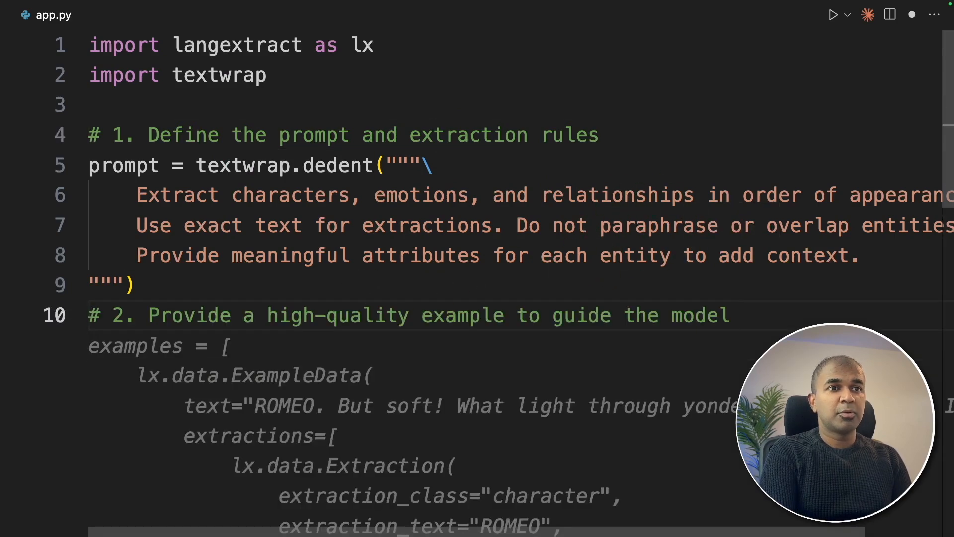
- Review the balcony-scene example's character, emotion and relationship extractions in app.py
scroll("down", 3)
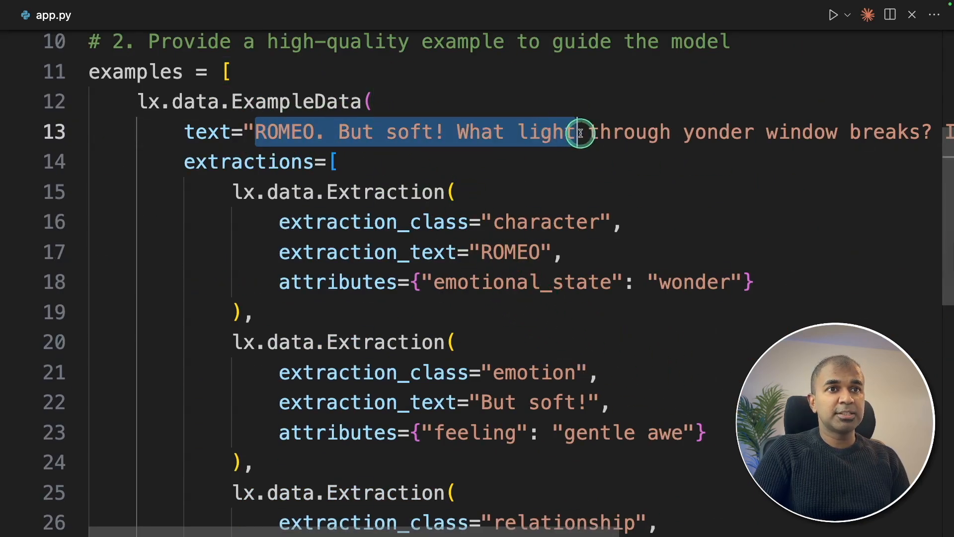
double_click(546, 222)
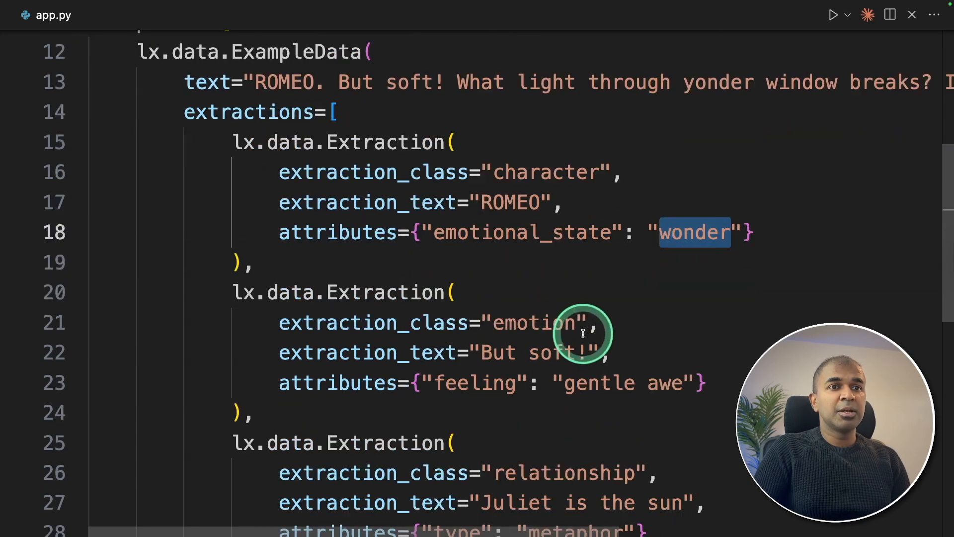
double_click(538, 322)
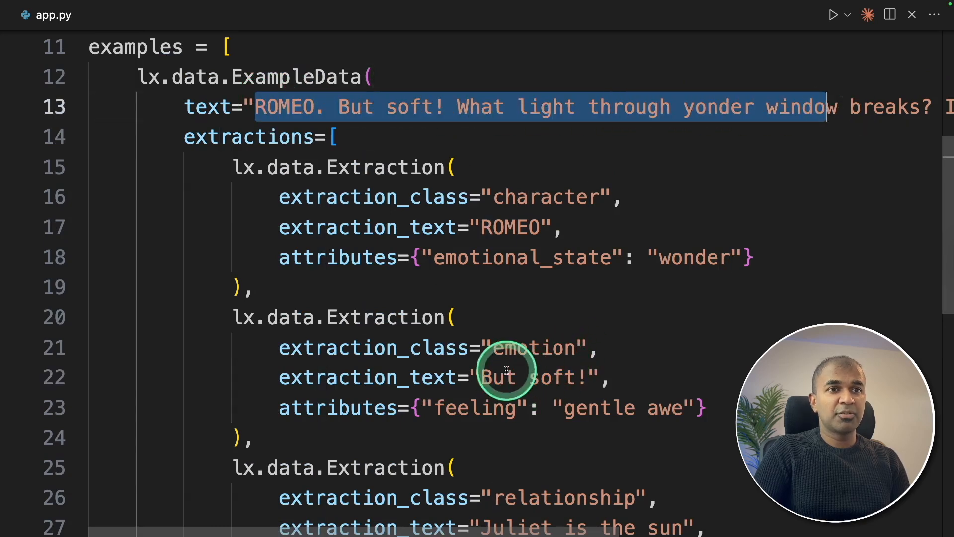
scroll("down", 3)
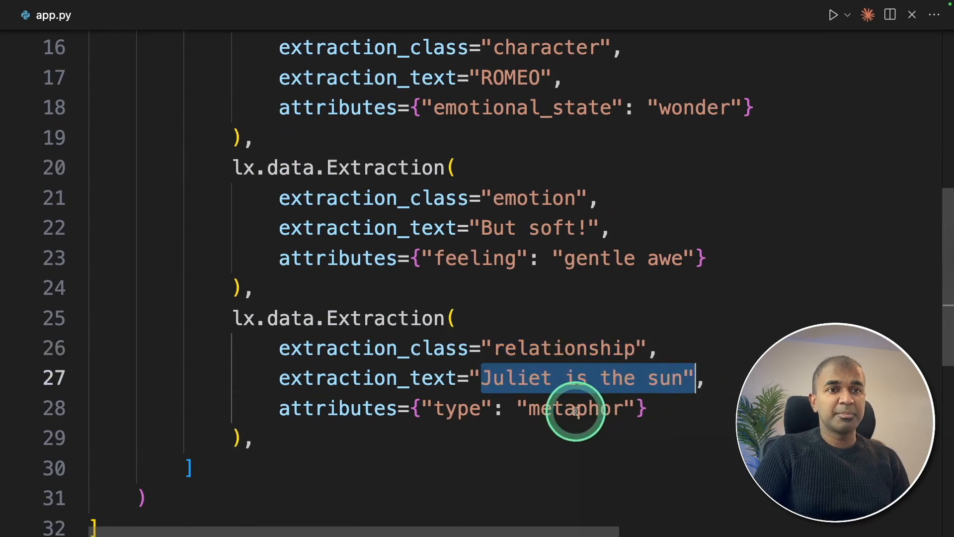
scroll("up", 3)
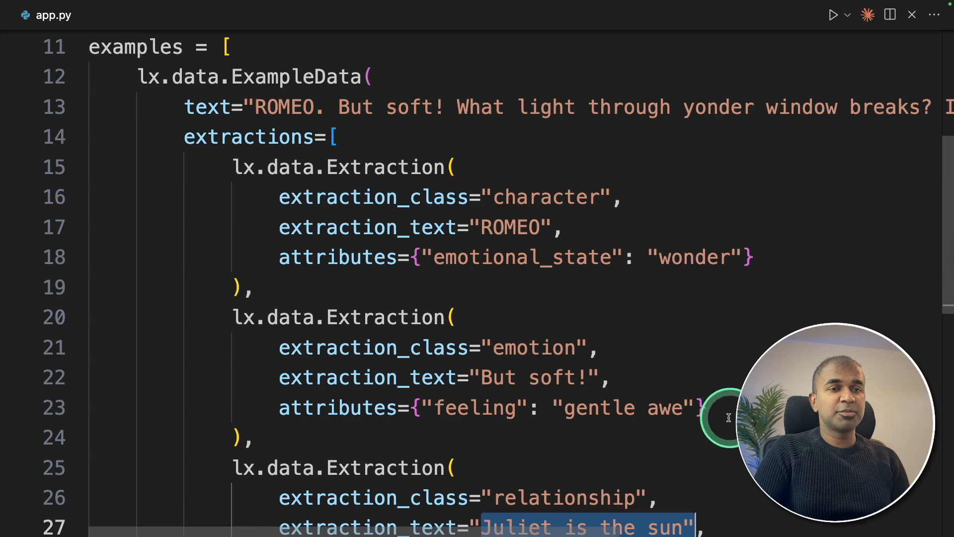
scroll("down", 3)
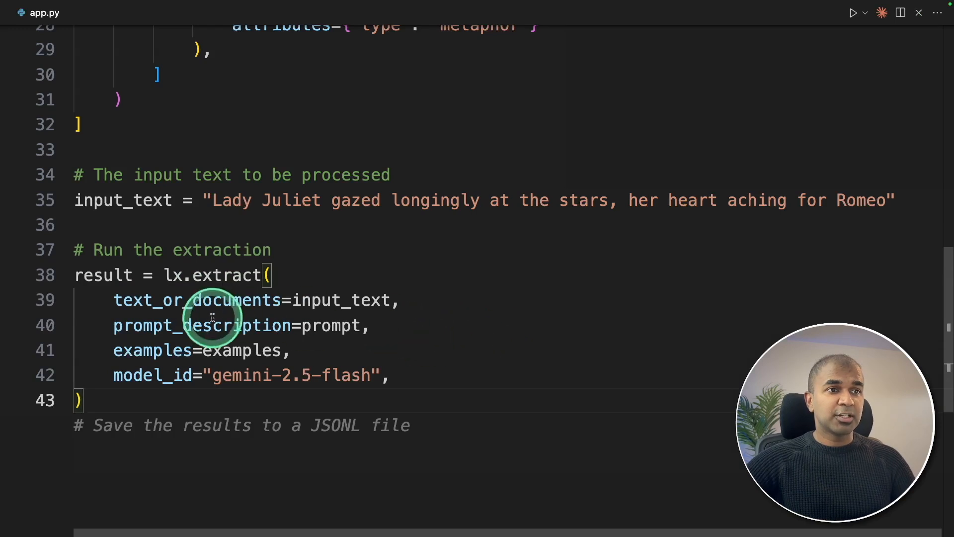
- Add html_content = lx.visualize("extraction_results.jsonl") below the JSONL save in app.py
double_click(340, 299)
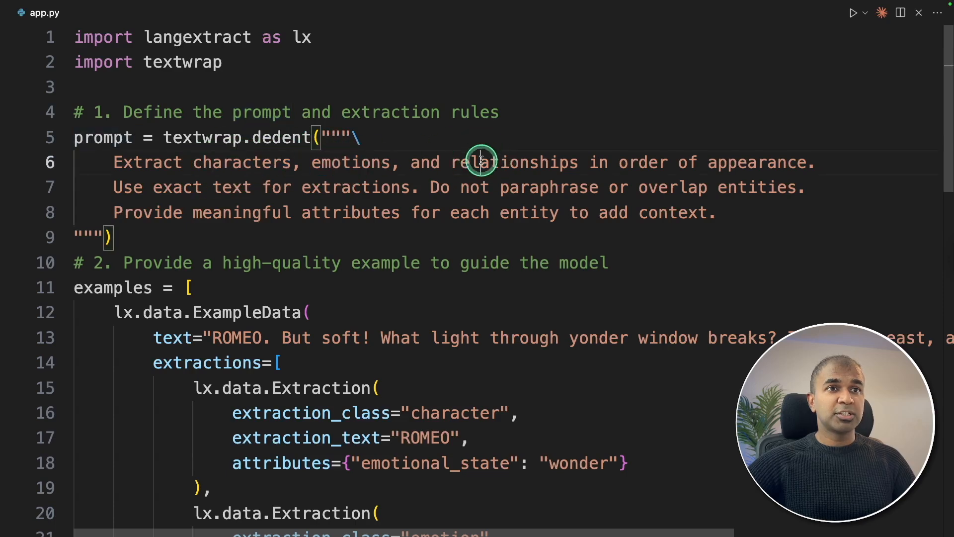
scroll("down", 3)
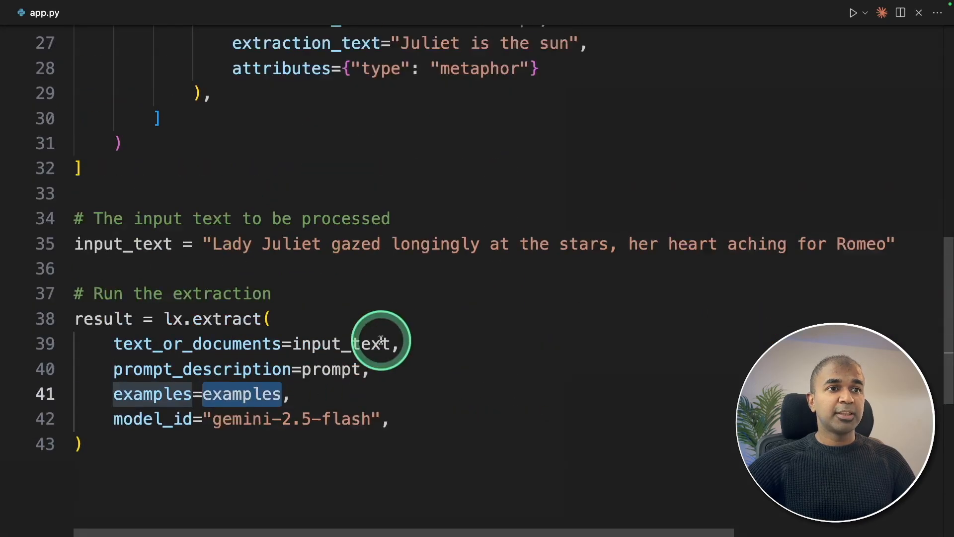
scroll("up", 3)
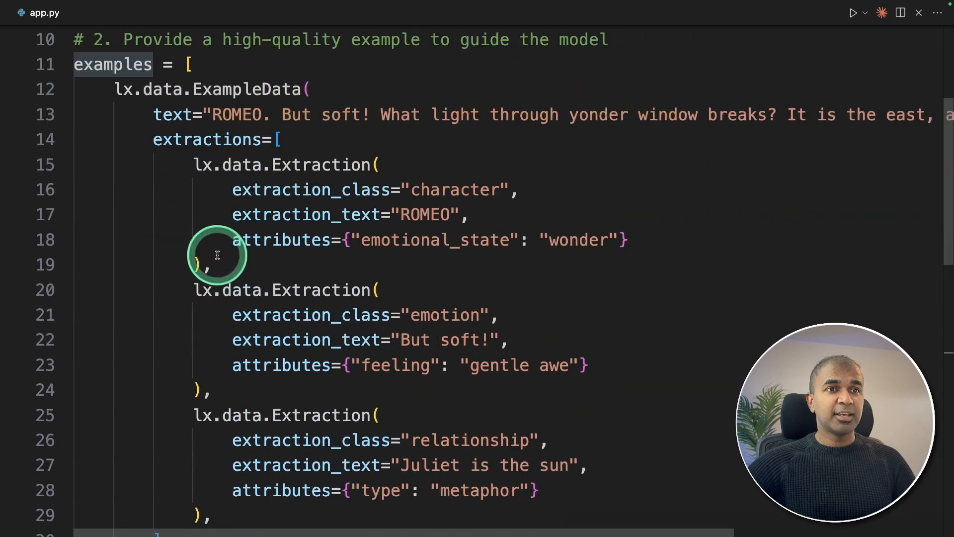
scroll("down", 3)
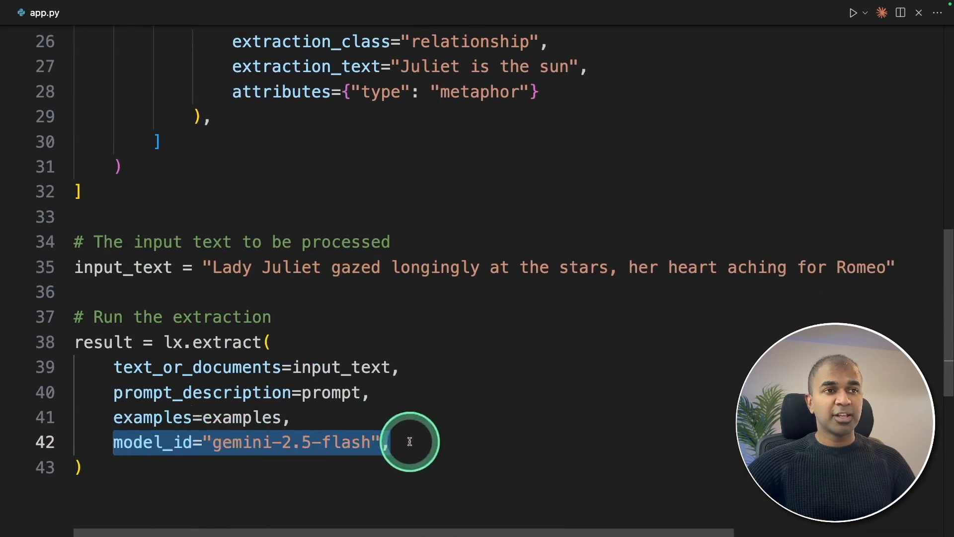
scroll("down", 3)
type("# Generate the visualization from the file")
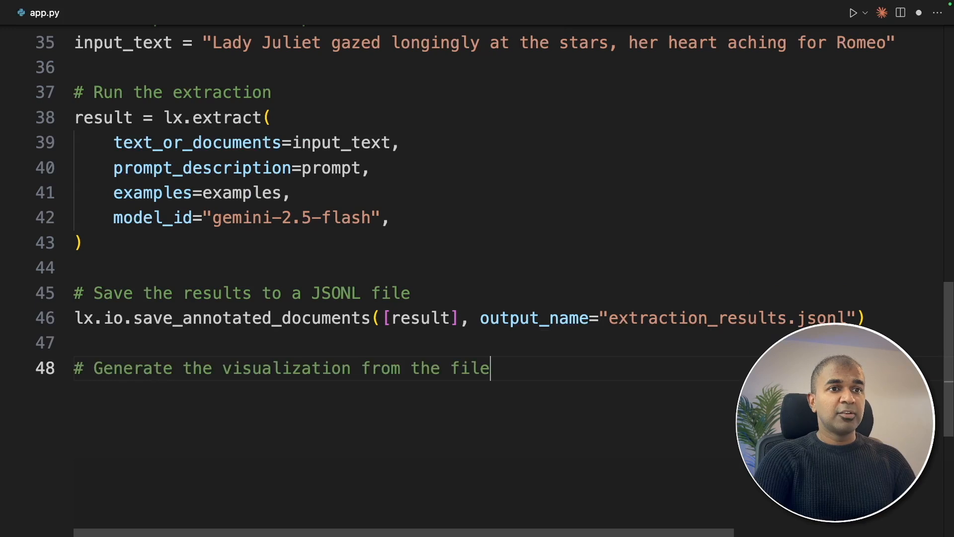
type("html_content = lx.visualize(\"extraction_results.jsonl\")")
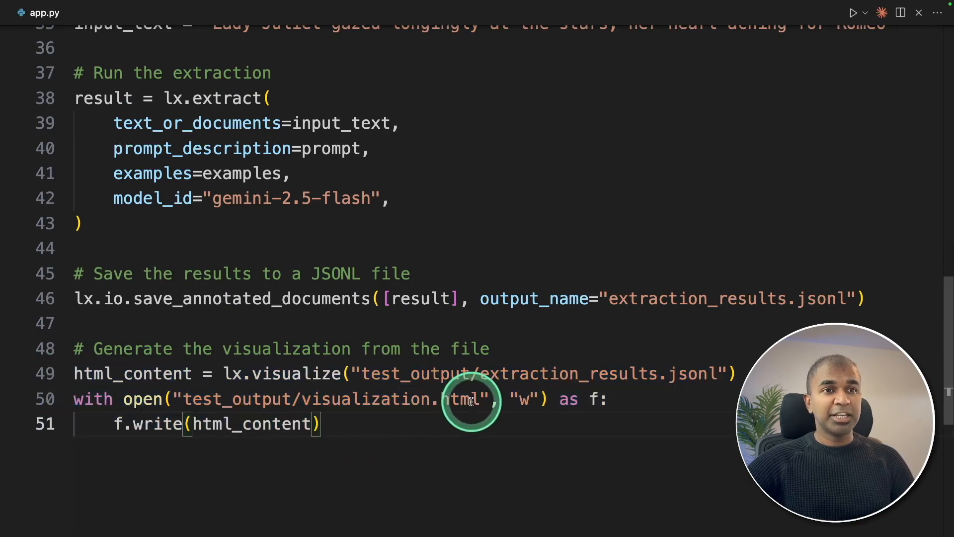
scroll("up", 3)
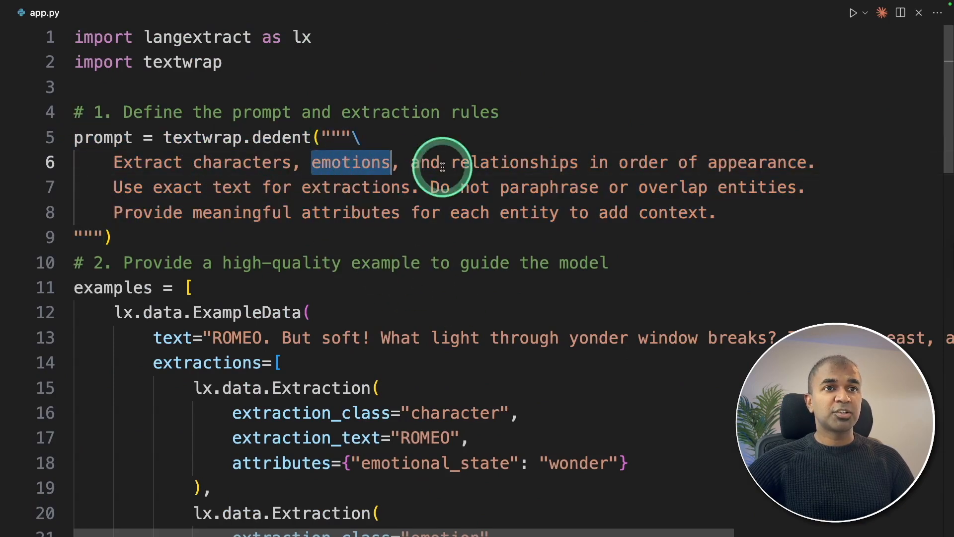
scroll("down", 3)
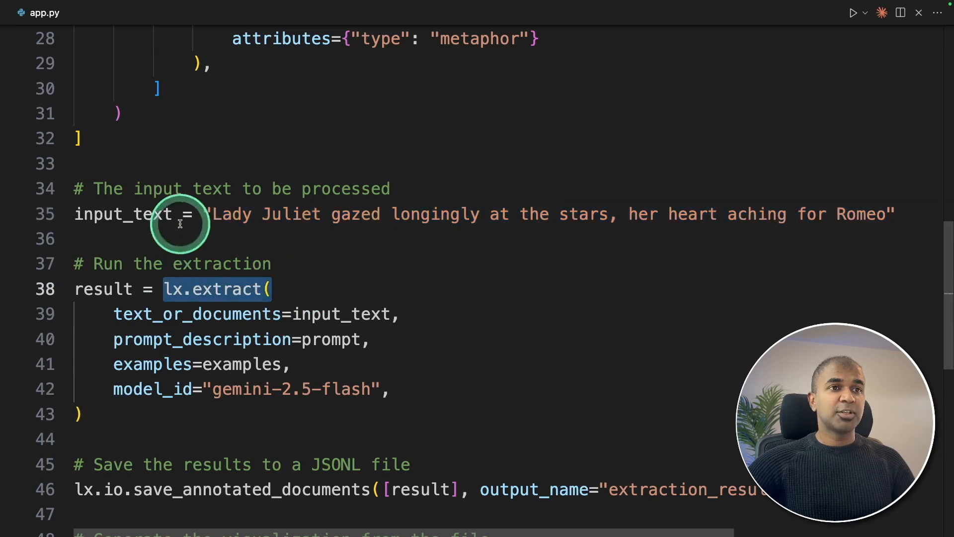
mouse_move(412, 262)
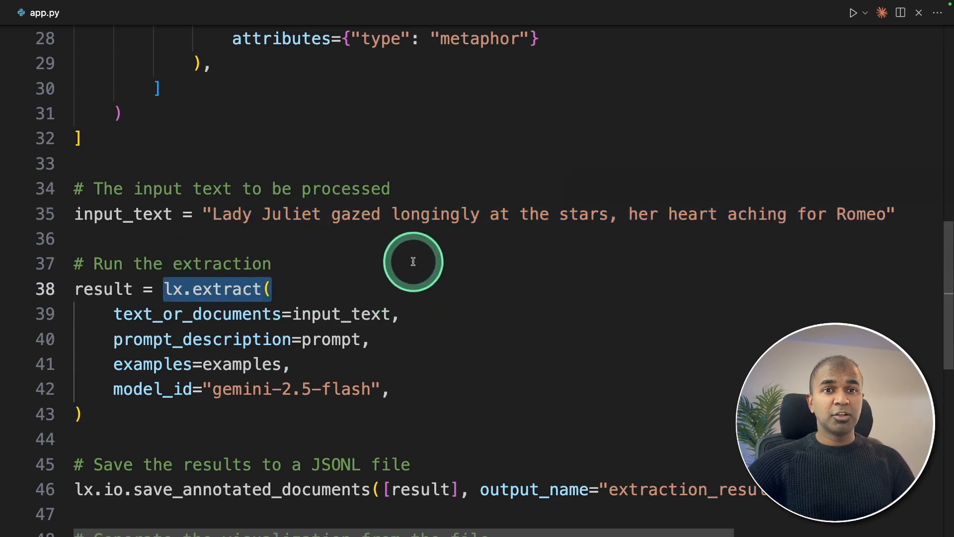
mouse_move(605, 311)
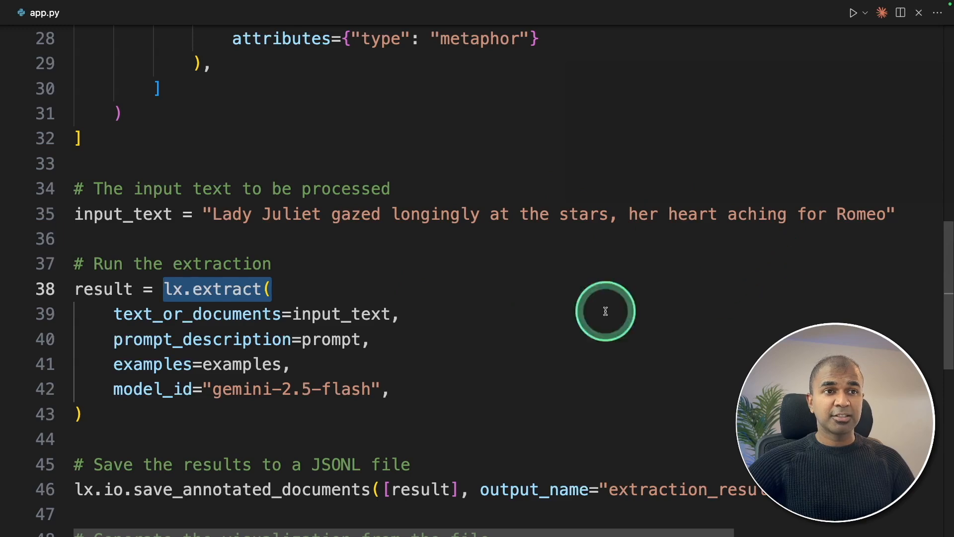
scroll("down", 3)
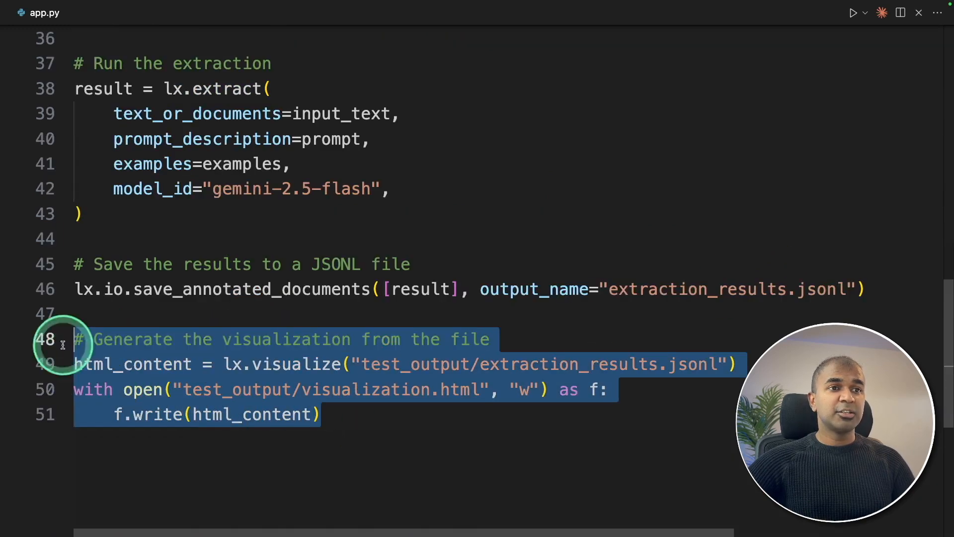
left_click(189, 415)
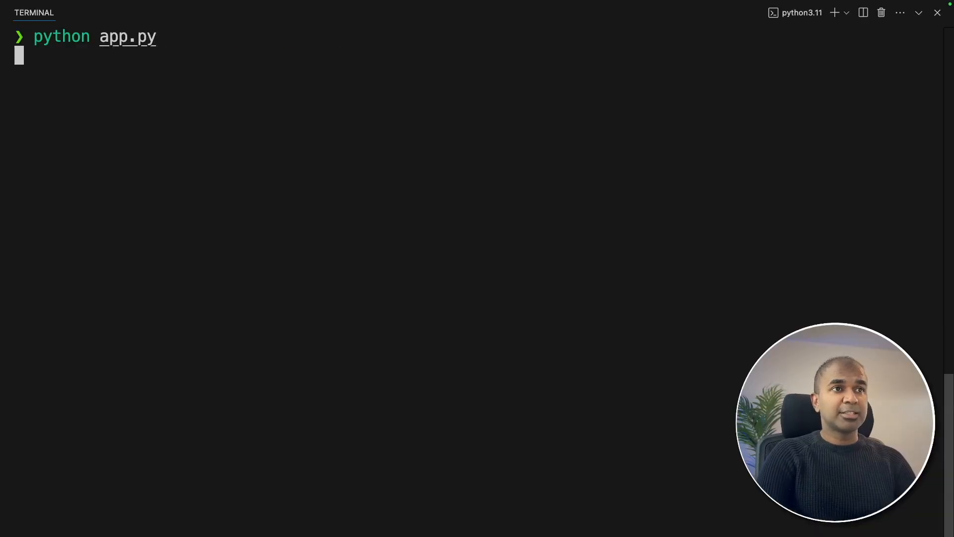
- Run python app.py extracting 4 entities and open the saved extraction_results.jsonl link
key("Return")
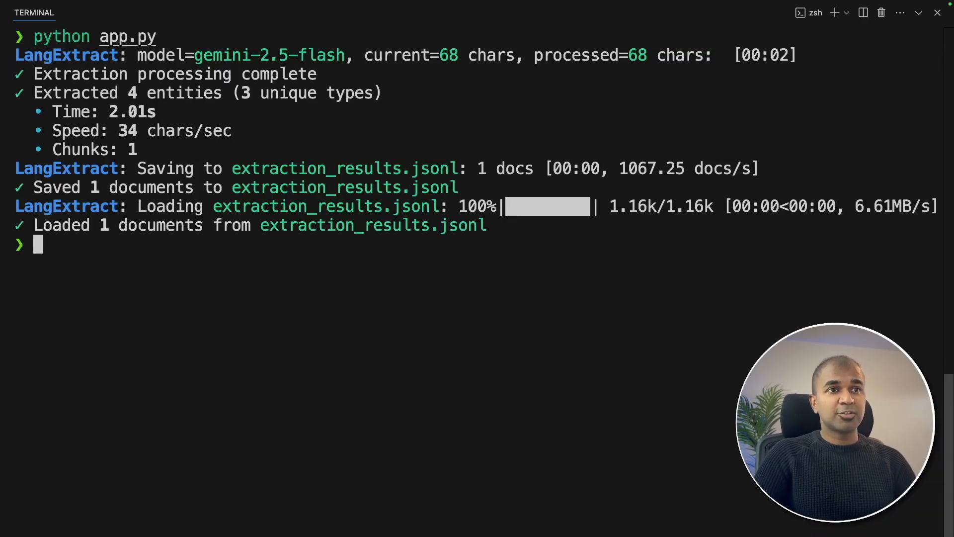
left_click(376, 163)
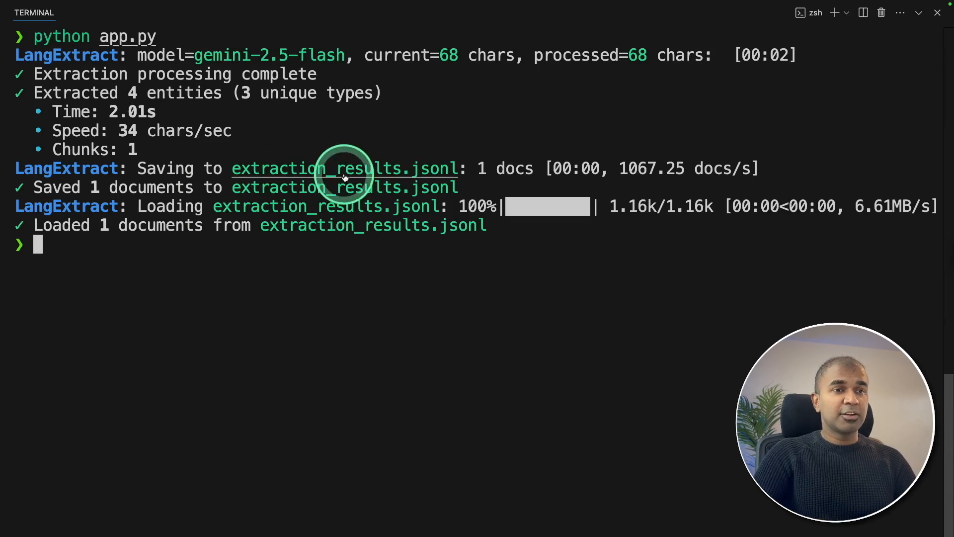
left_click(343, 169)
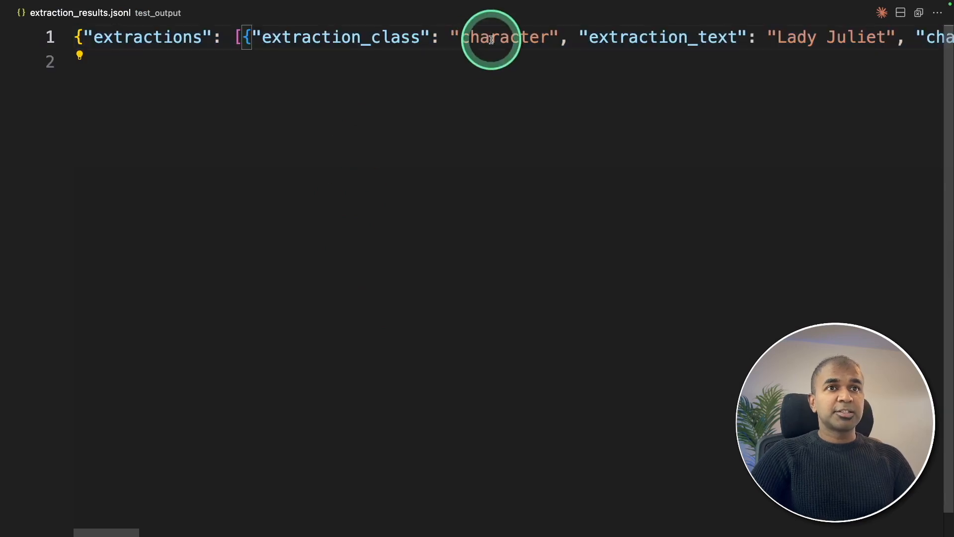
- Scroll right through the extraction_results.jsonl entries
scroll("right", 3)
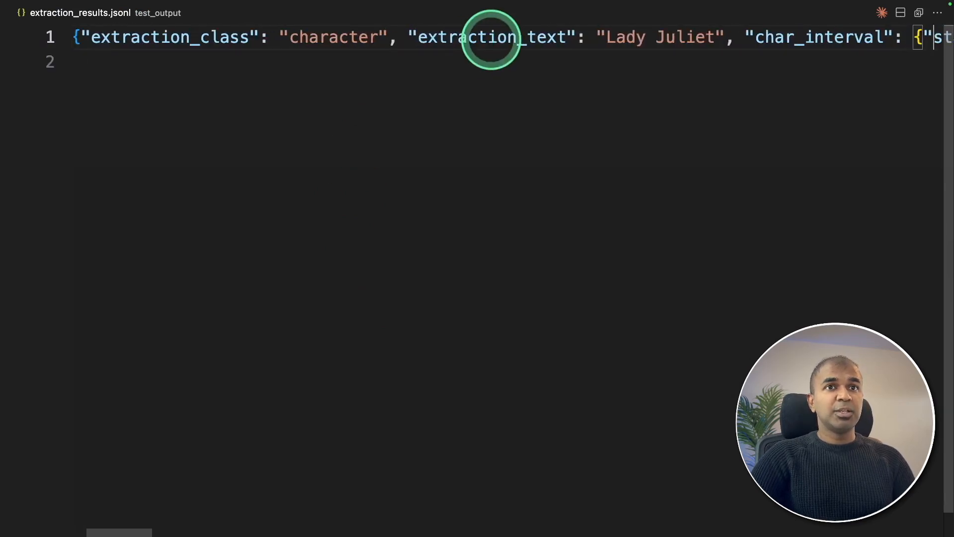
scroll("right", 3)
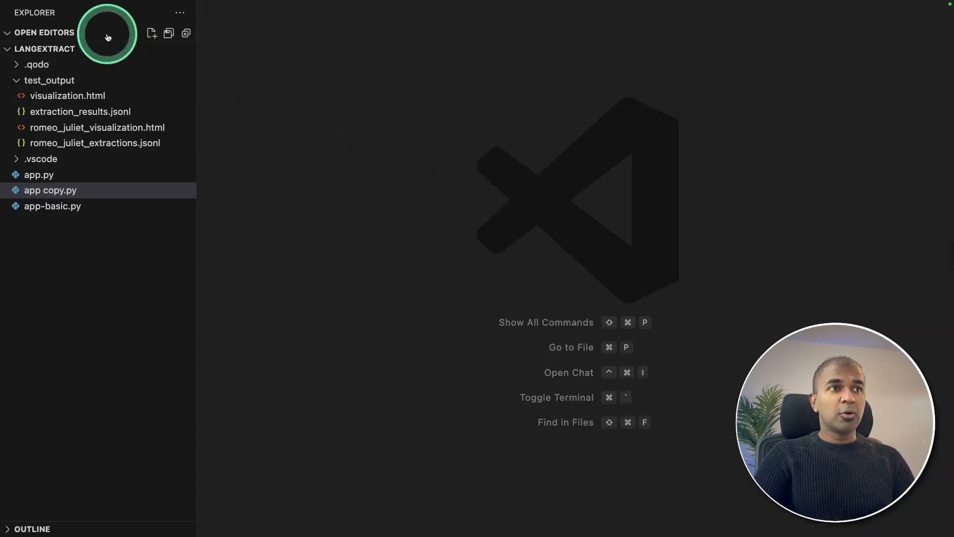
- Open visualization.html from Explorer and scroll through its CSS markup
left_click(68, 96)
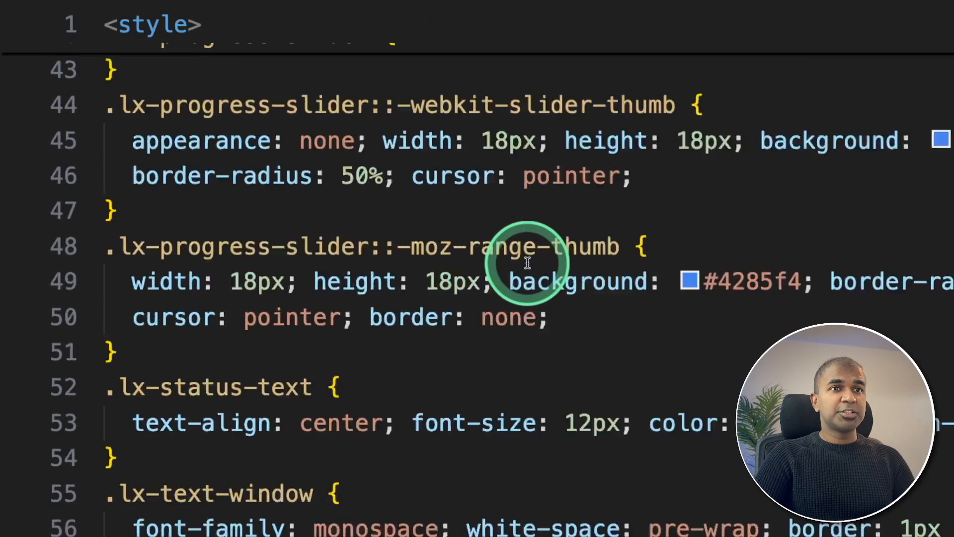
scroll("down", 3)
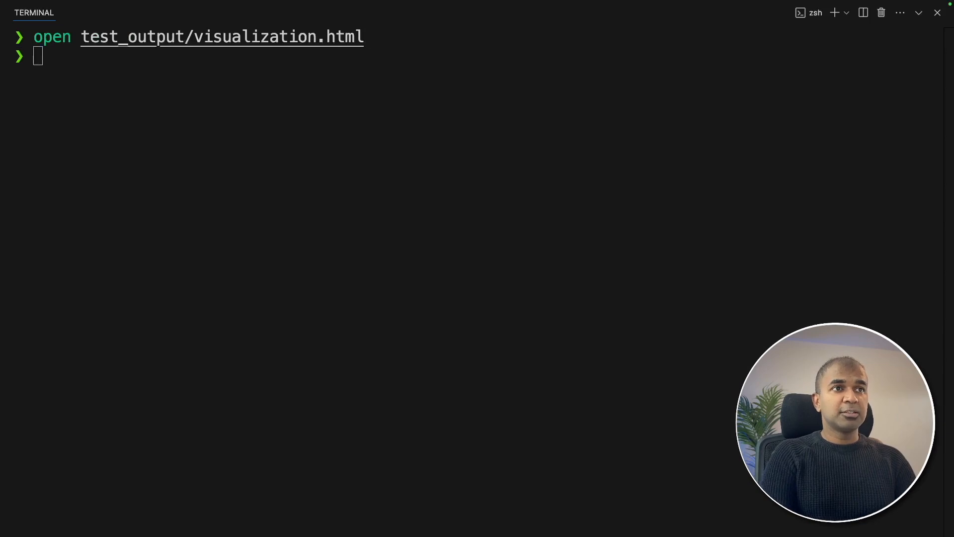
- Show visualization.html in the browser and step through Lady Juliet's four highlighted entities
key("Return")
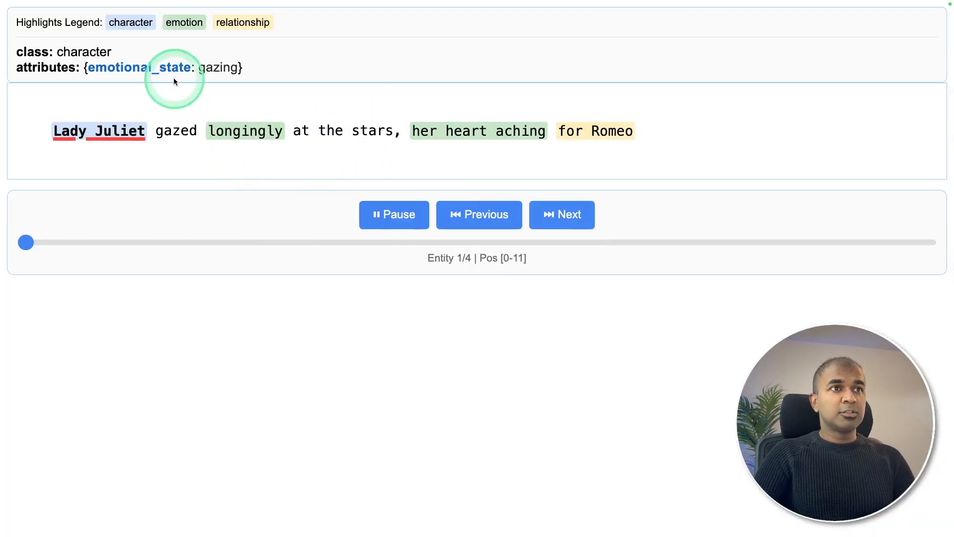
left_click(560, 214)
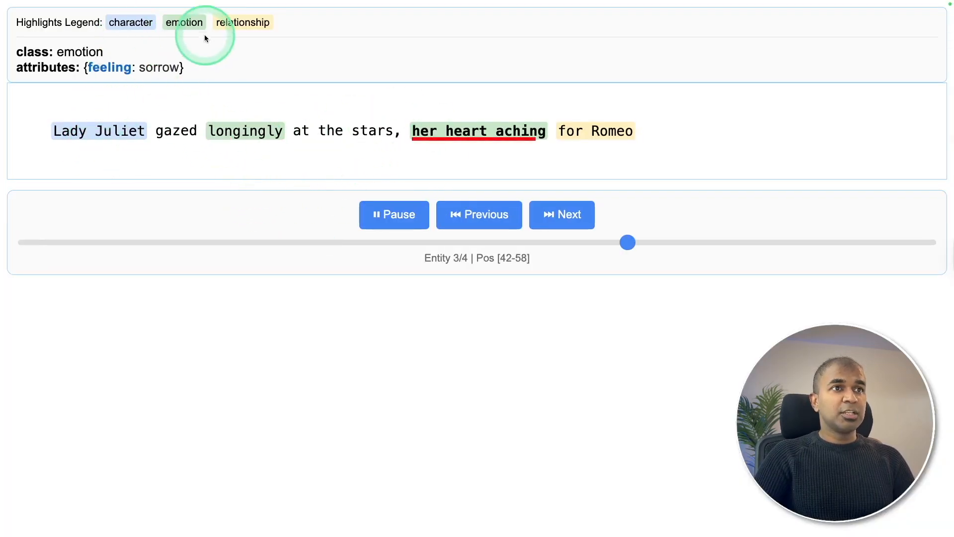
left_click(478, 214)
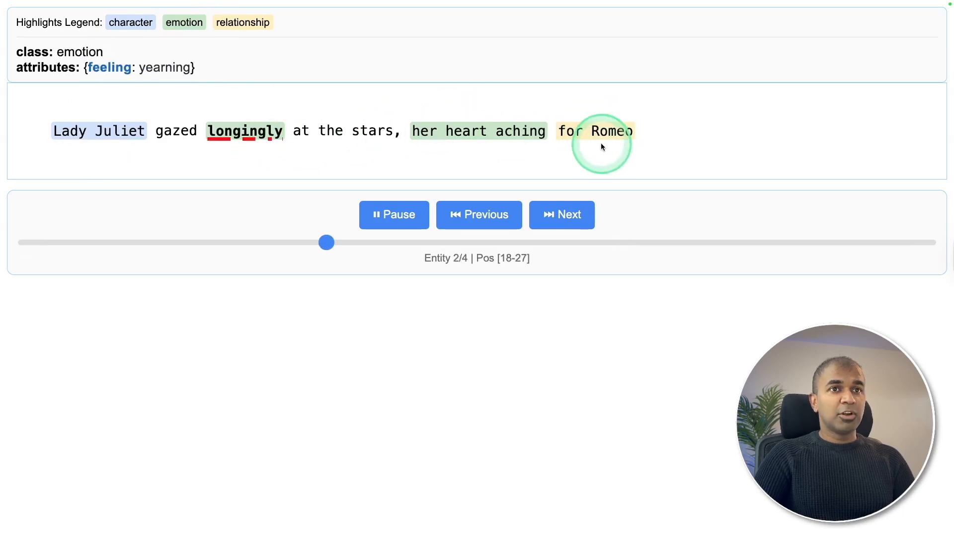
left_click(478, 215)
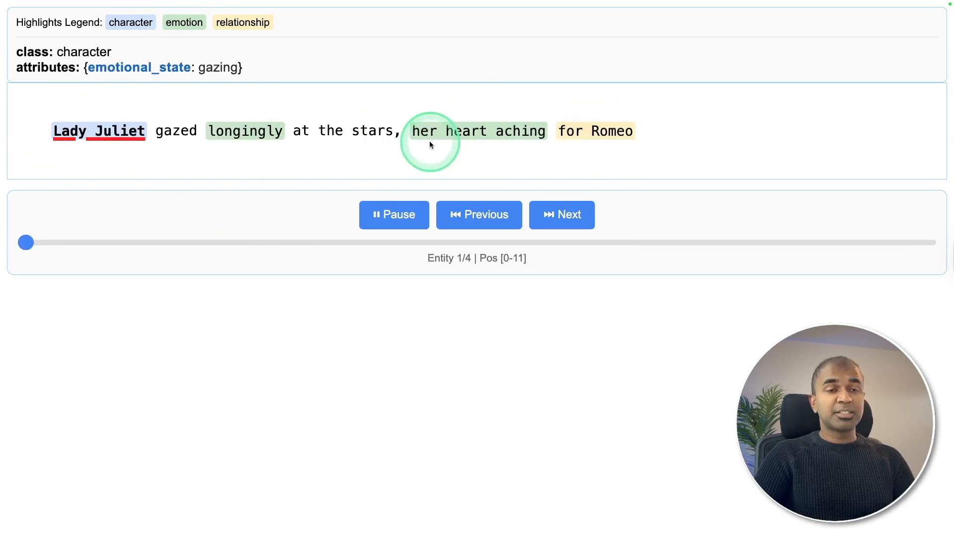
left_click(561, 215)
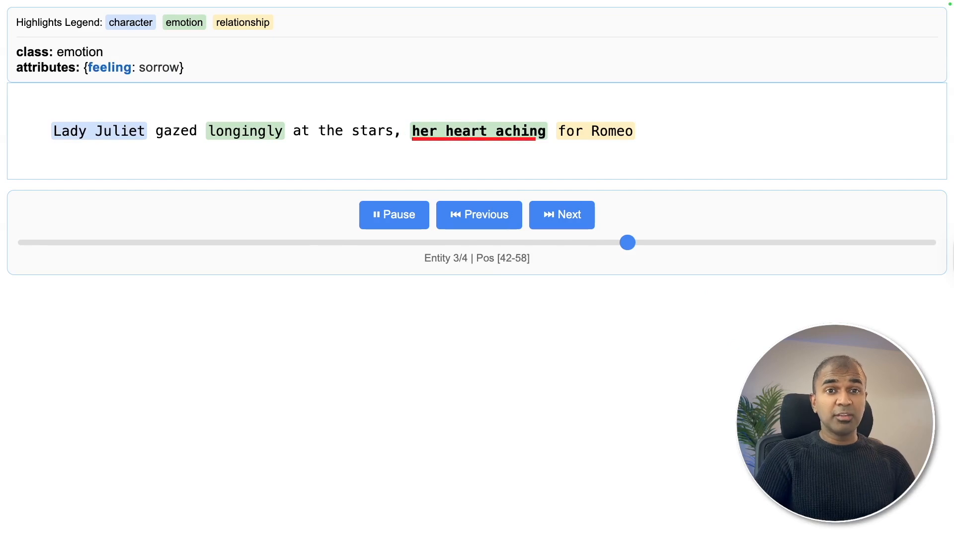
left_click(478, 214)
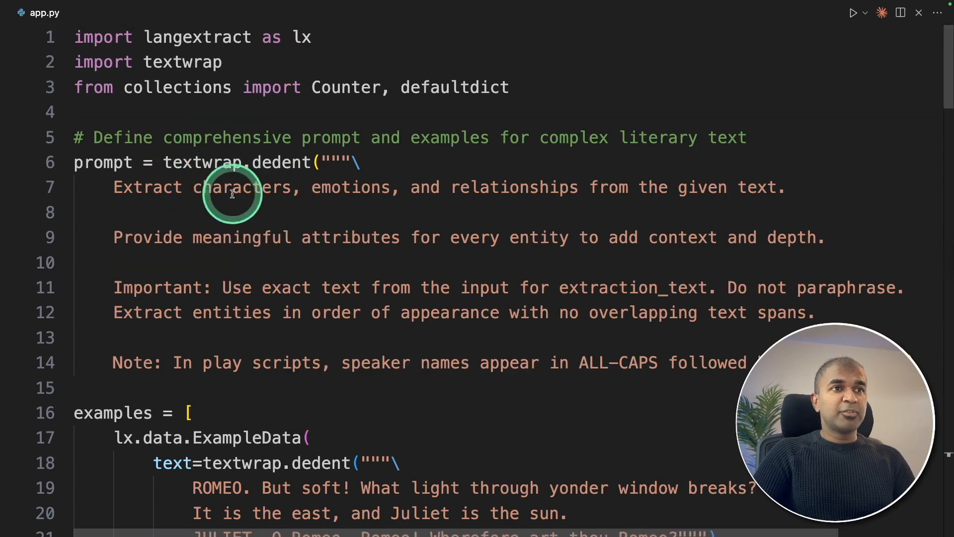
double_click(513, 187)
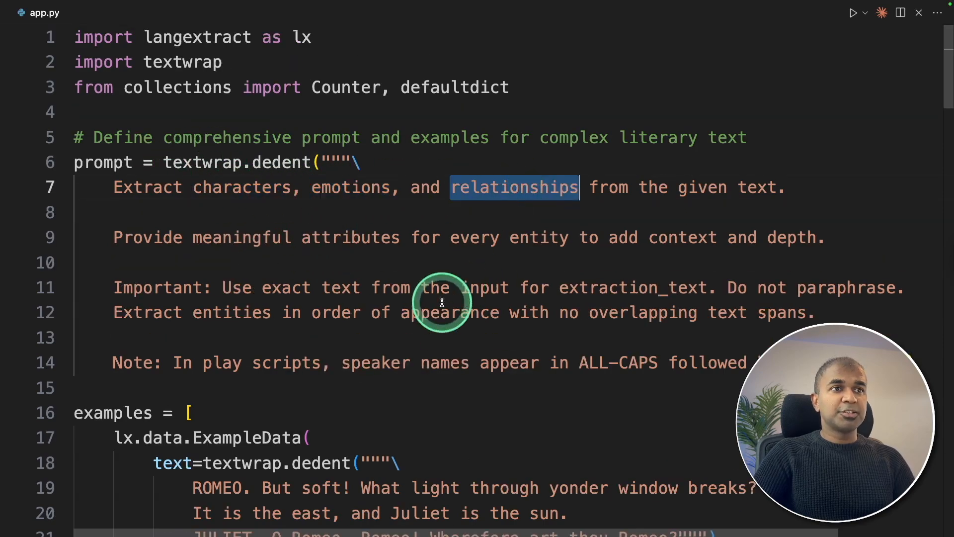
scroll("down", 3)
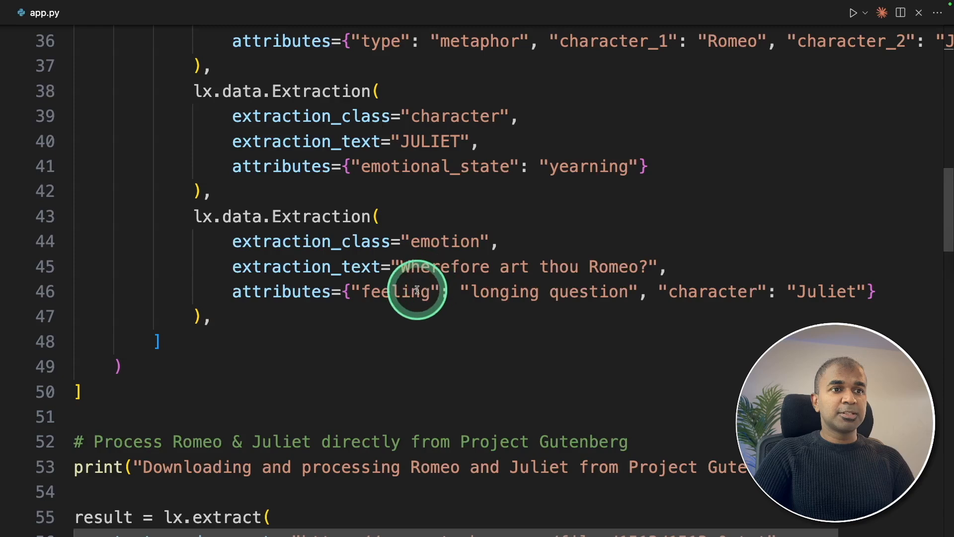
scroll("down", 3)
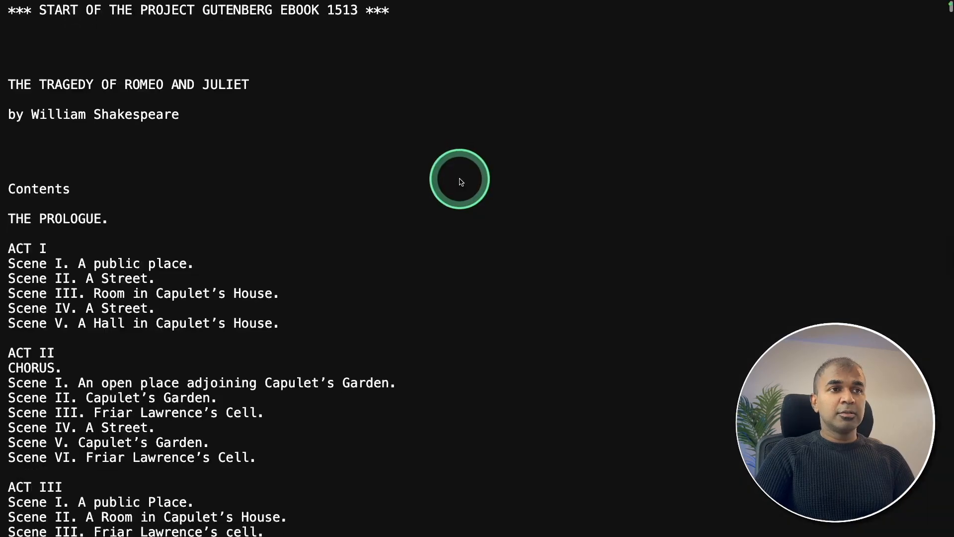
- Scroll down through the acts and scenes of the Gutenberg Romeo and Juliet plain text
scroll("down", 3)
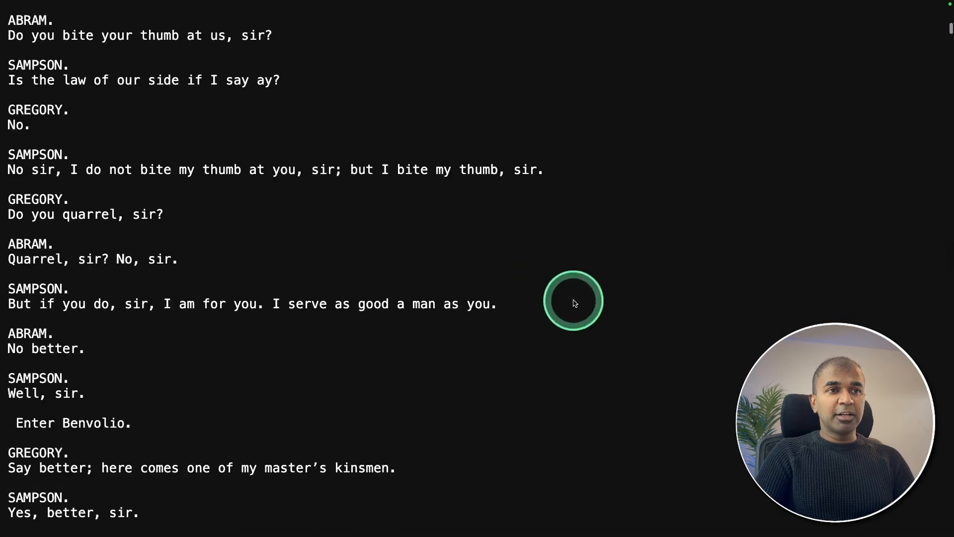
scroll("down", 3)
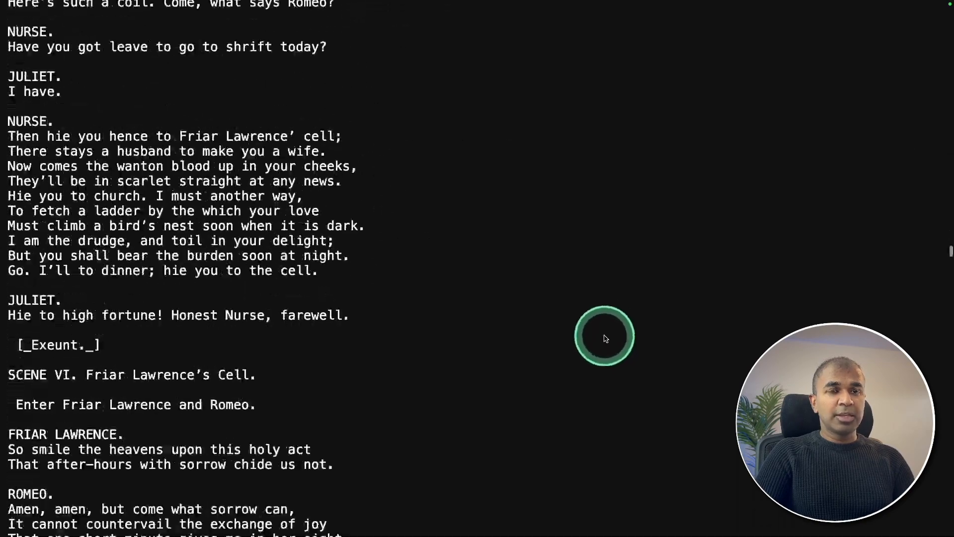
scroll("down", 3)
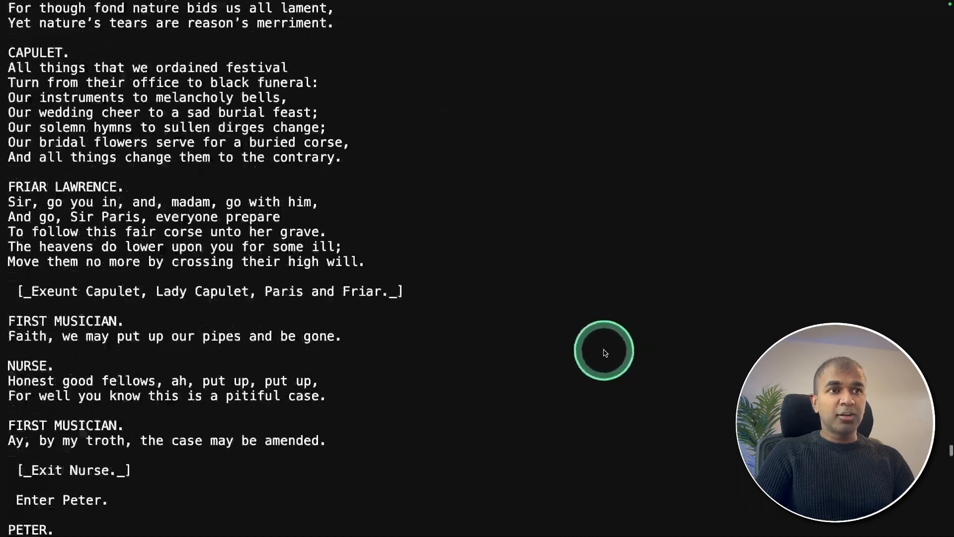
scroll("down", 3)
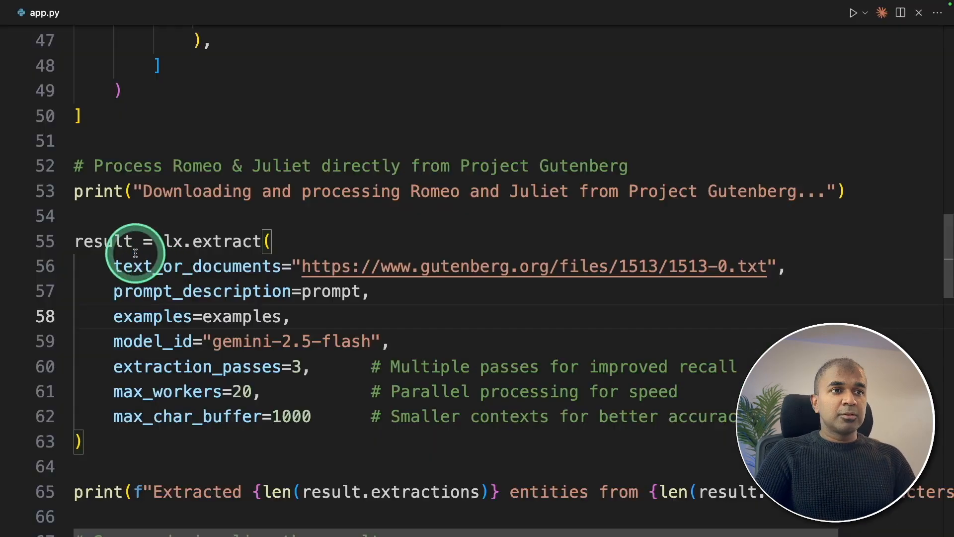
mouse_move(225, 396)
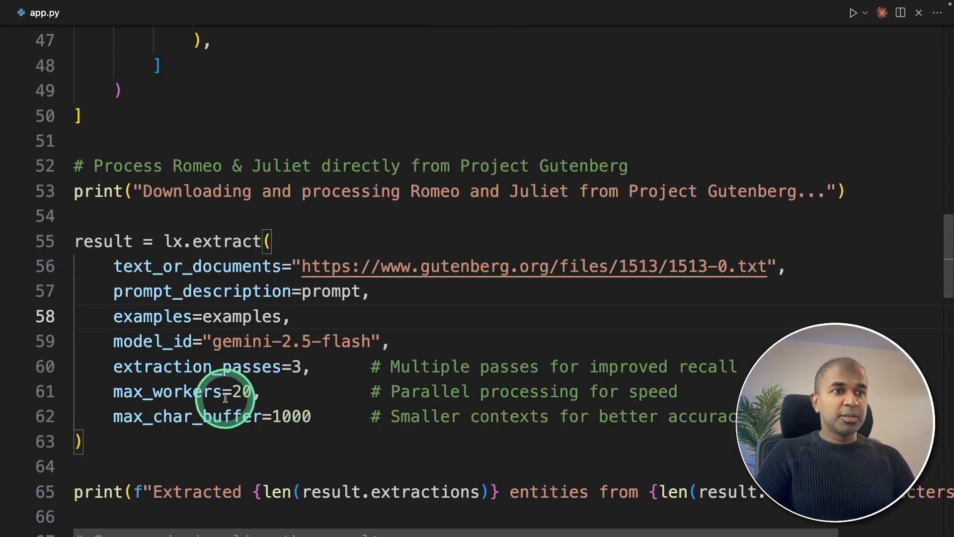
scroll("down", 3)
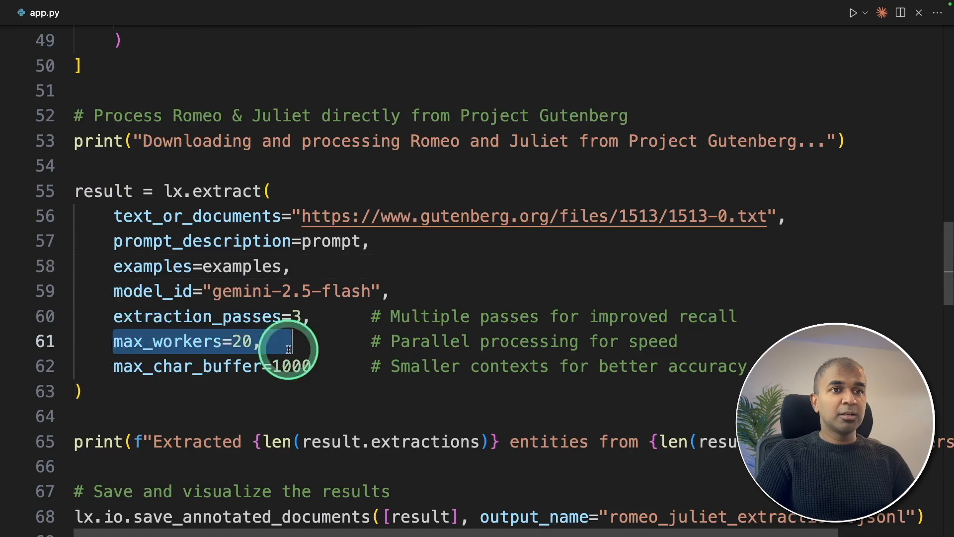
scroll("down", 3)
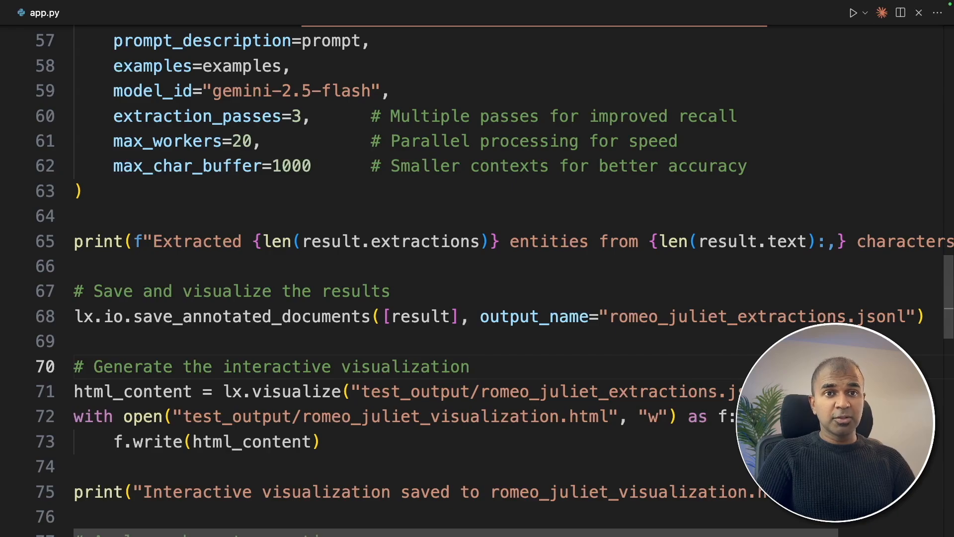
left_click(853, 11)
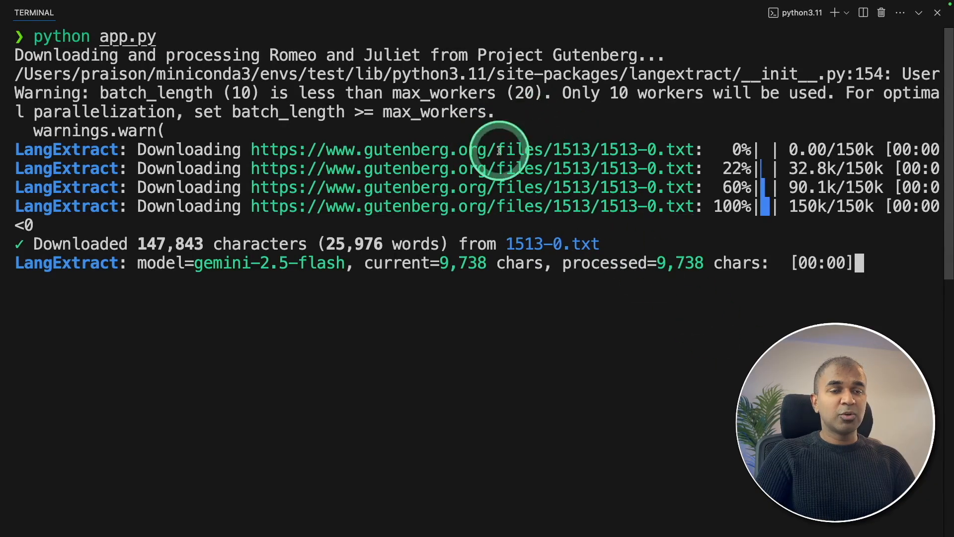
mouse_move(327, 243)
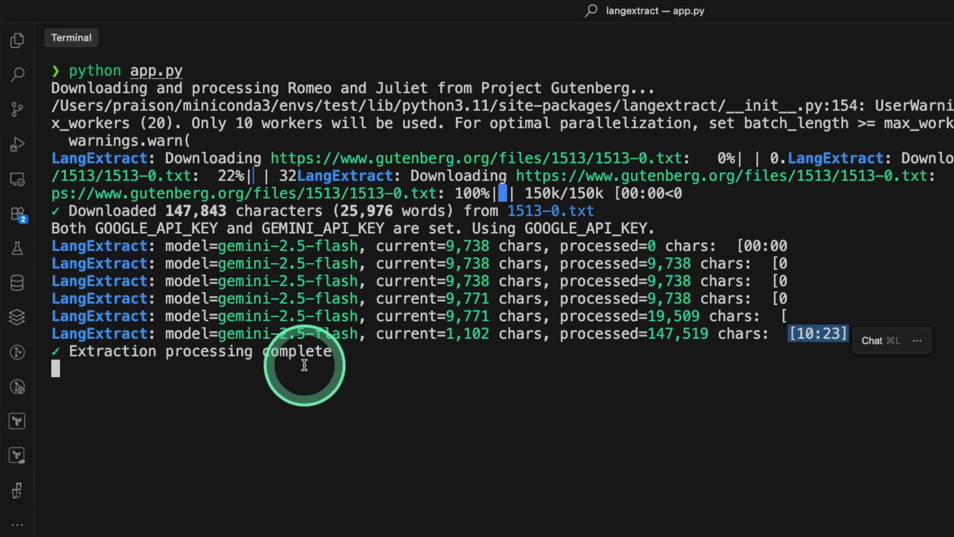
- After extraction completes over 147,519 characters, select romeo_juliet_visualization.html in the Explorer
left_click(142, 74)
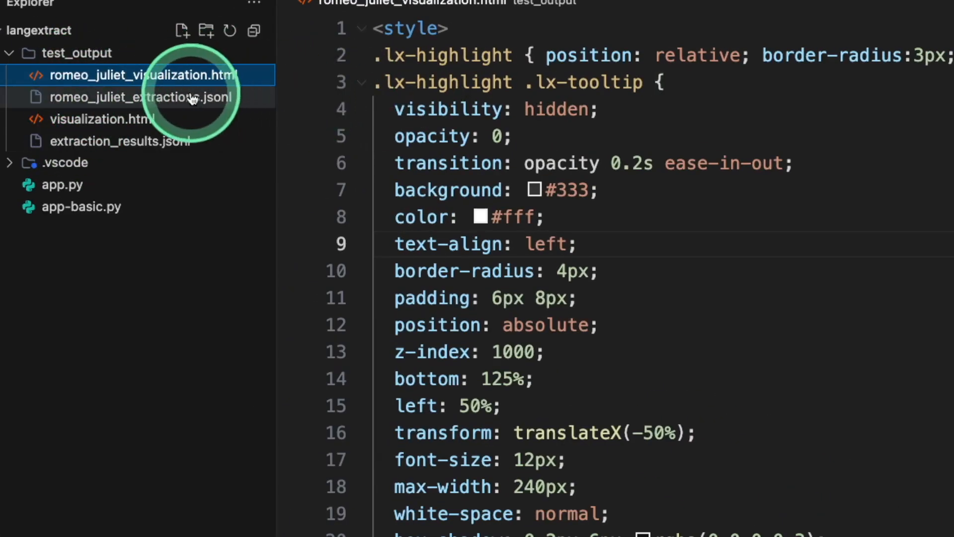
- Load romeo_juliet_visualization.html from test_output, showing entity 1 of 3,286 with highlights
left_click(144, 98)
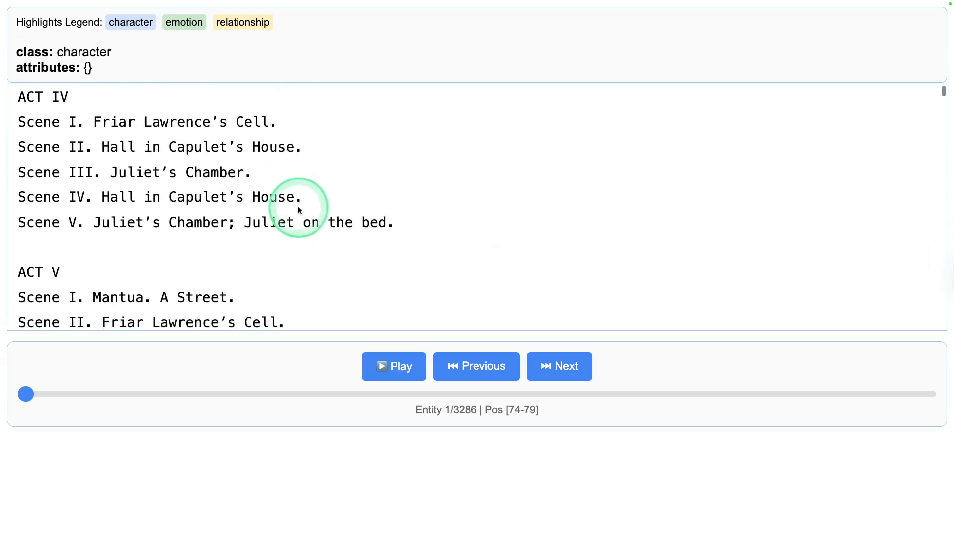
- Return the visualization to the prologue and start Play through the 3,286 entities
scroll("up", 3)
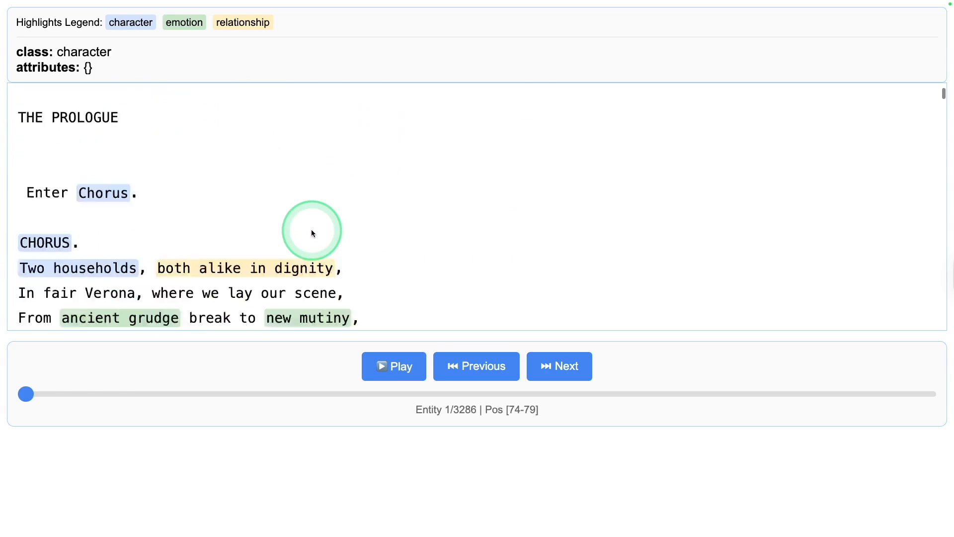
left_click(393, 366)
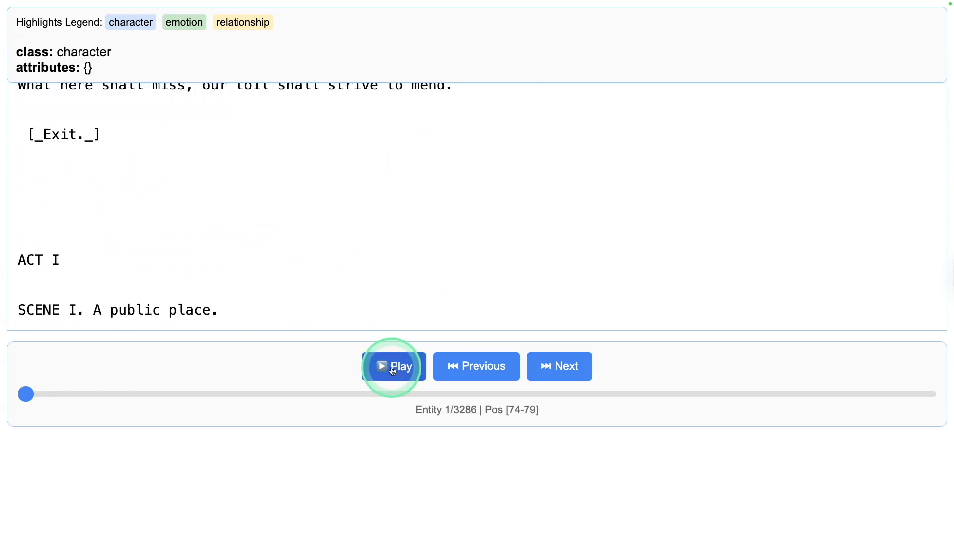
left_click(393, 366)
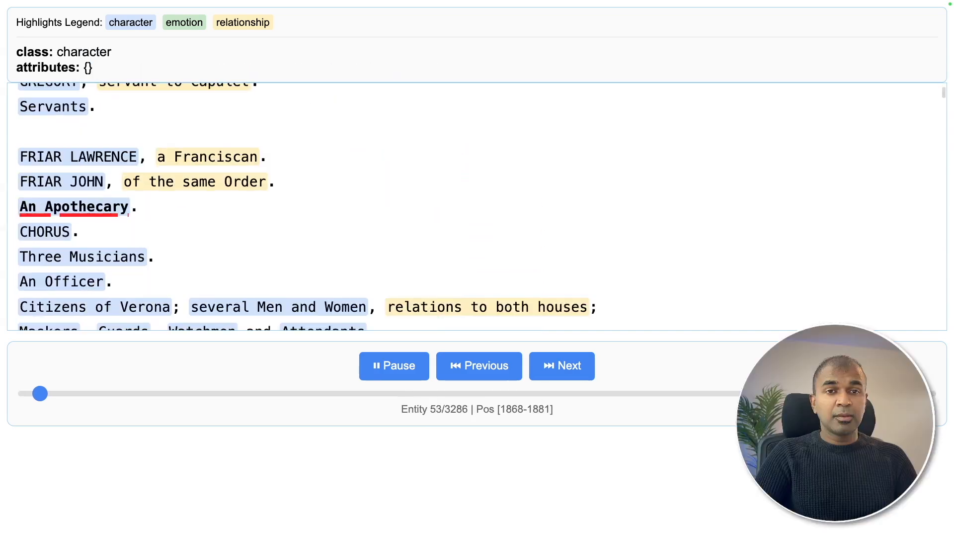
- Advance entity by entity past the Prologue into Sampson and Gregory's dialogue, reaching 90 of 3,286
left_click(561, 364)
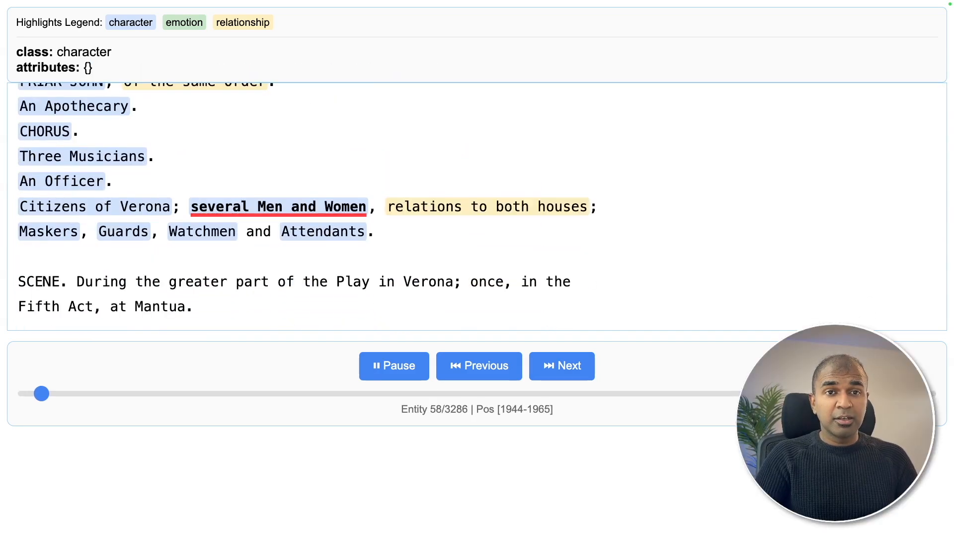
left_click(561, 366)
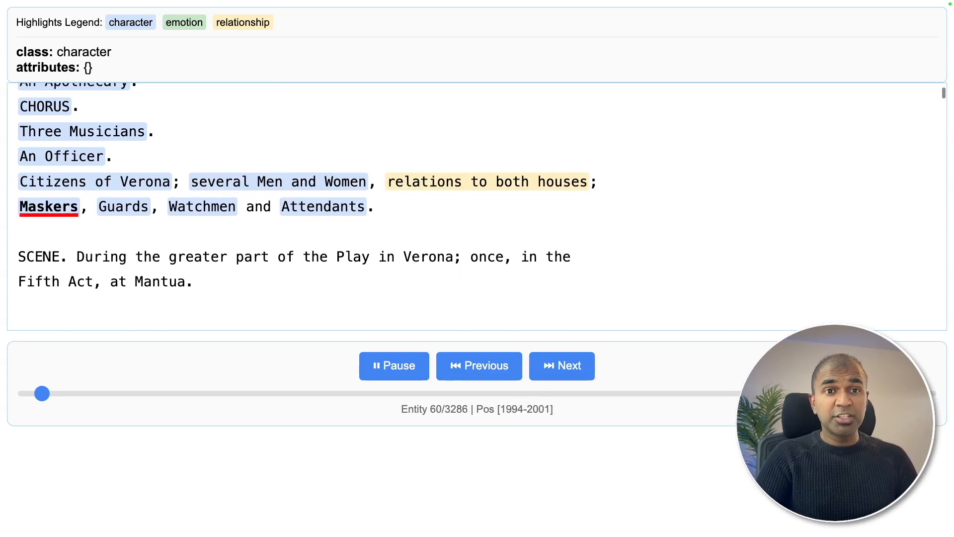
left_click(560, 365)
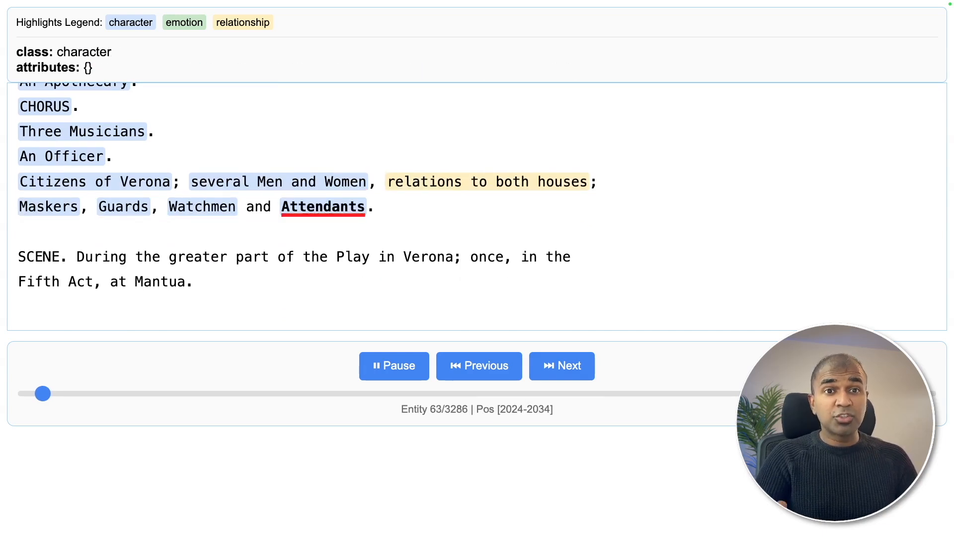
left_click(560, 366)
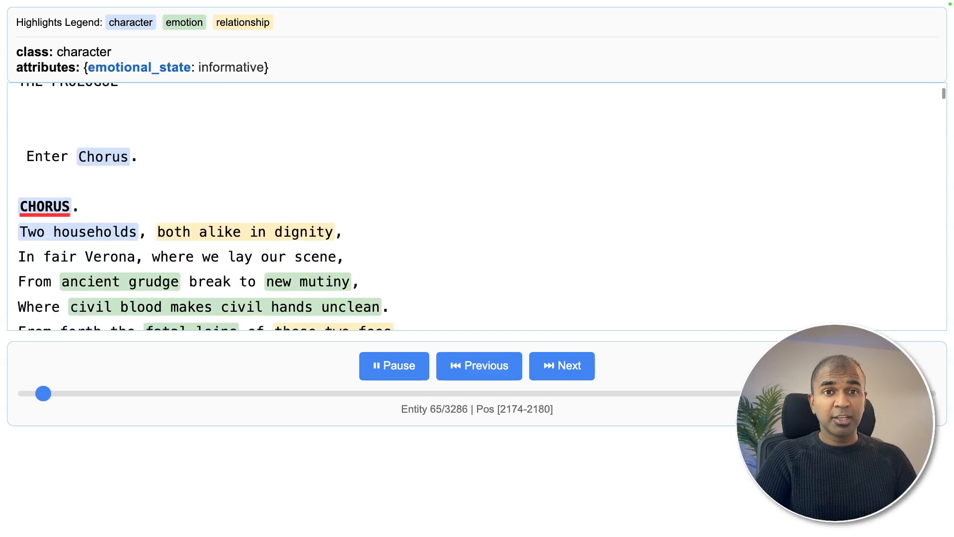
left_click(560, 366)
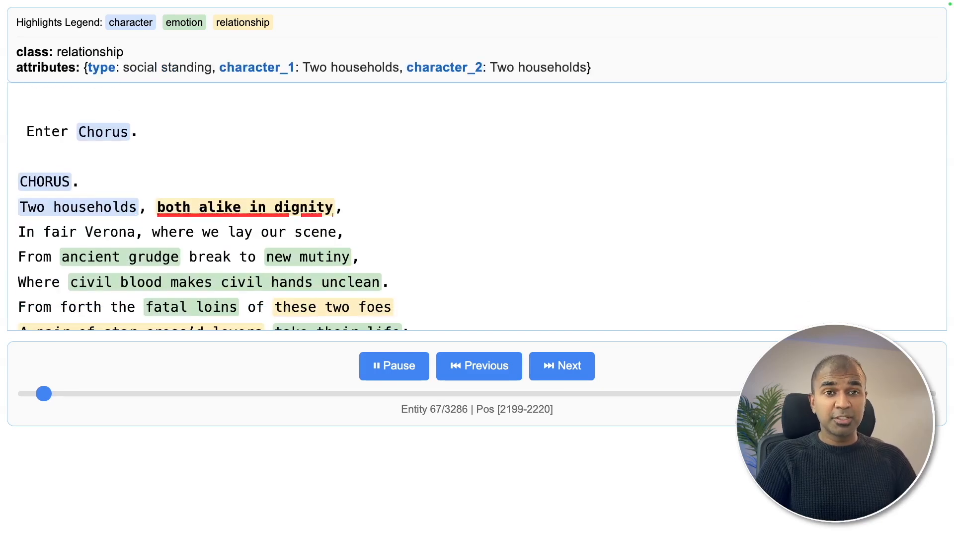
left_click(560, 365)
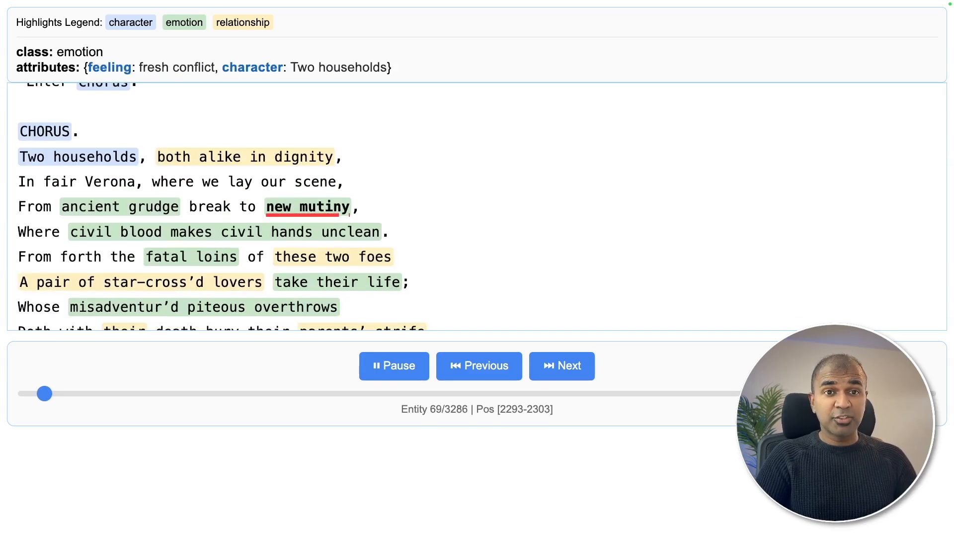
left_click(560, 366)
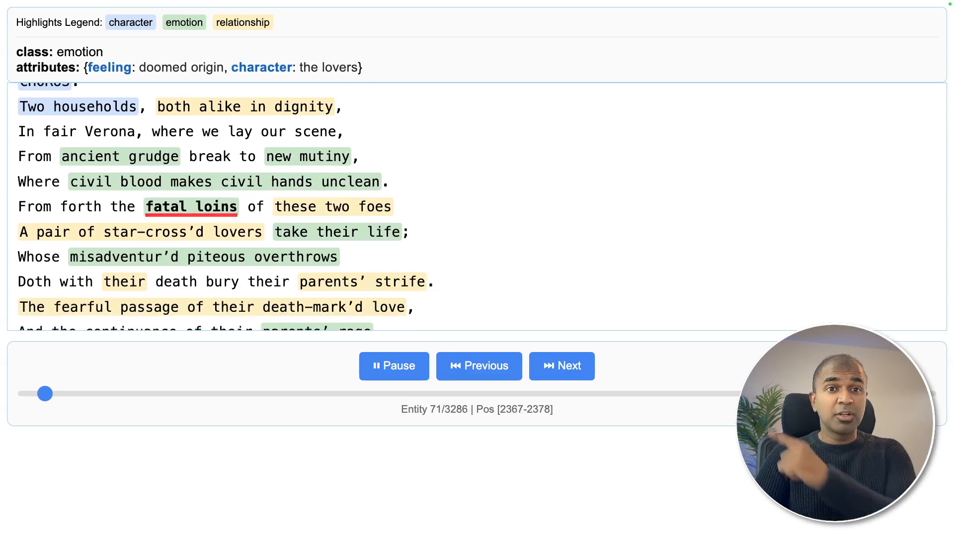
left_click(560, 366)
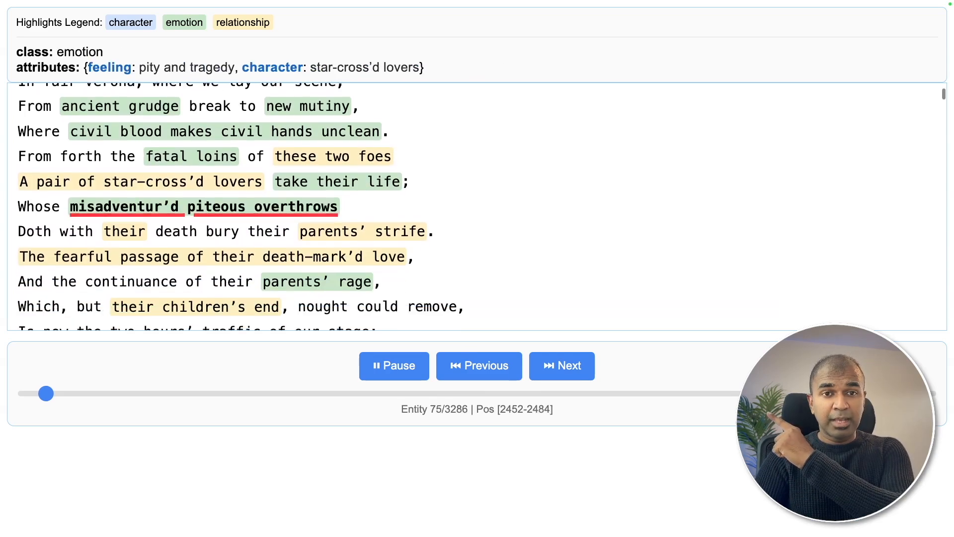
left_click(560, 366)
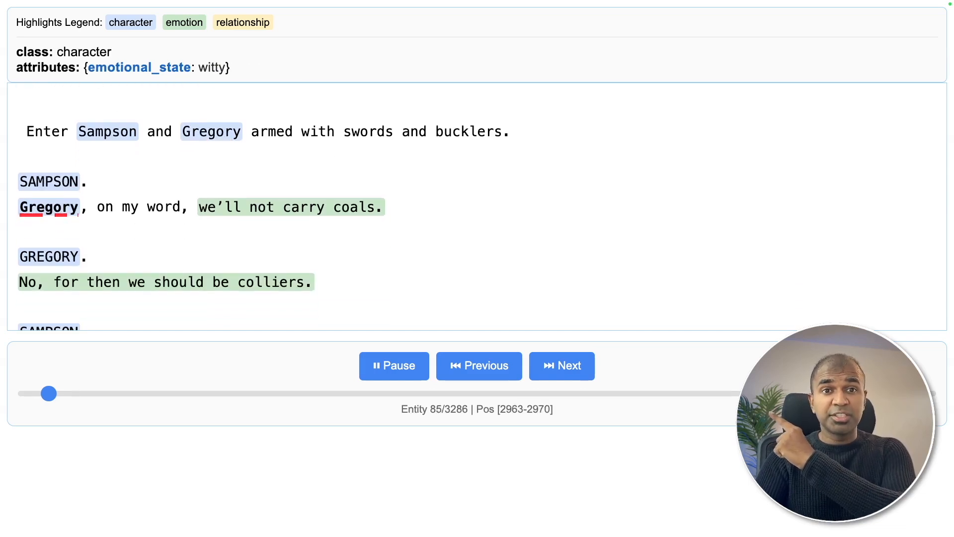
left_click(561, 365)
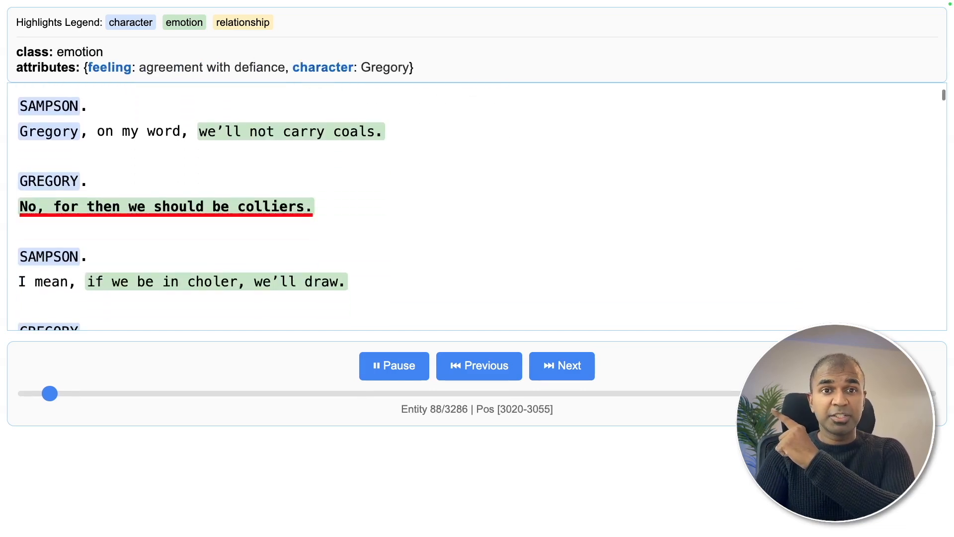
left_click(561, 366)
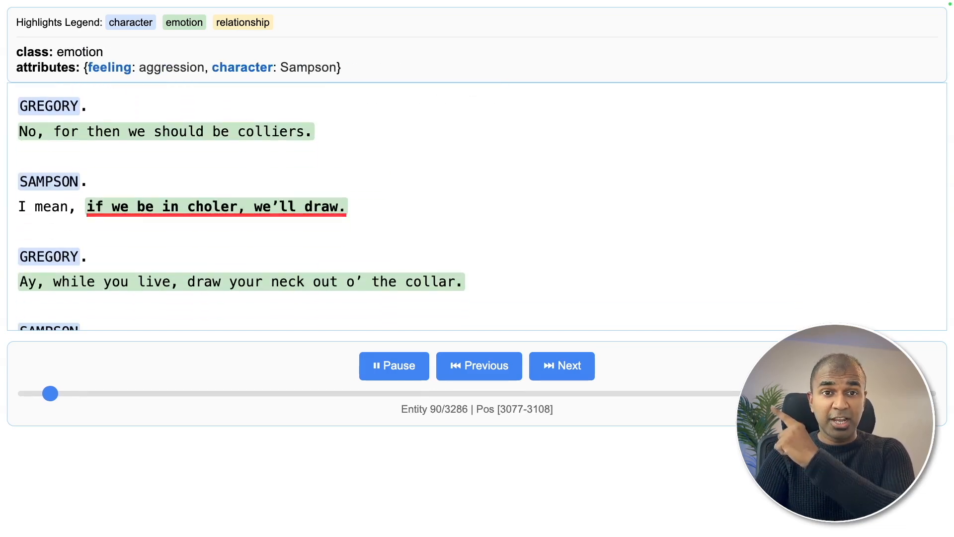